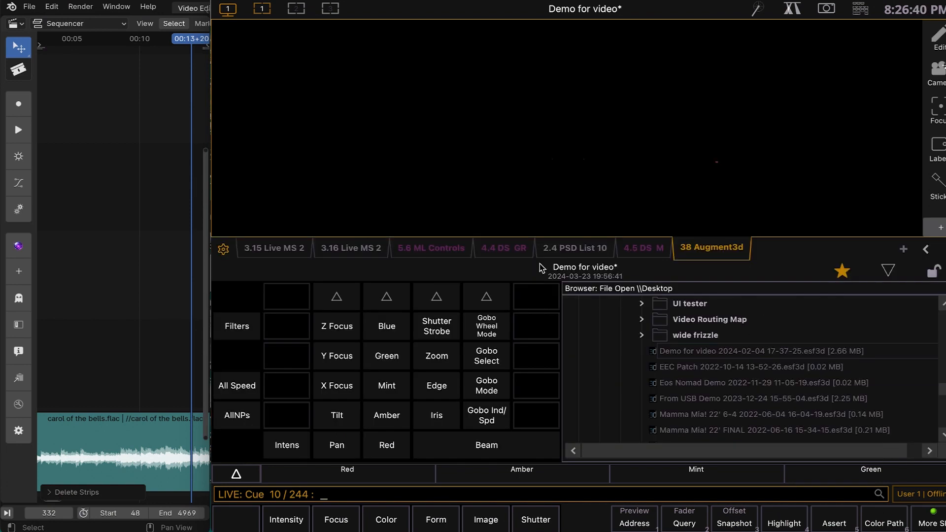
{"action": "mouse_move", "coordinate": [808, 346]}
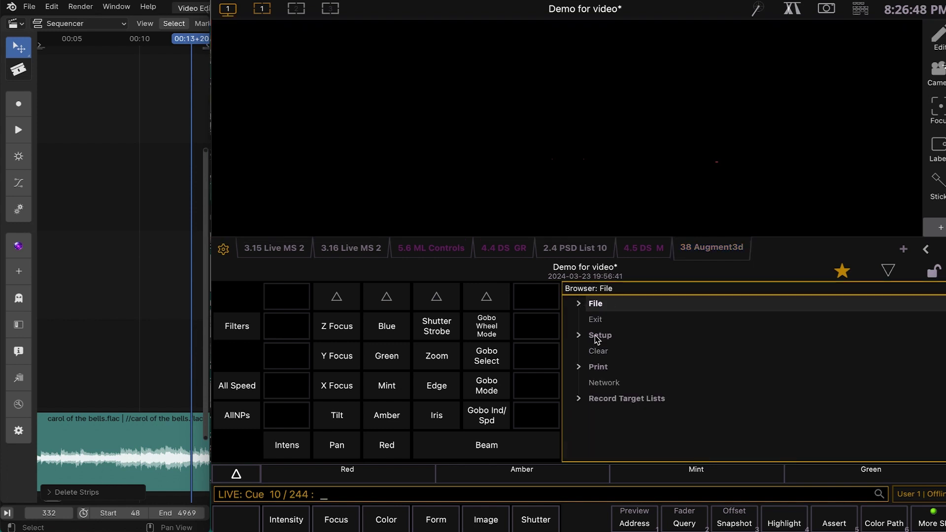
- Confirm OSC RX and OSC TX are enabled in Eos Nomad's Show Control OSC settings
{"action": "left_click", "coordinate": [599, 335]}
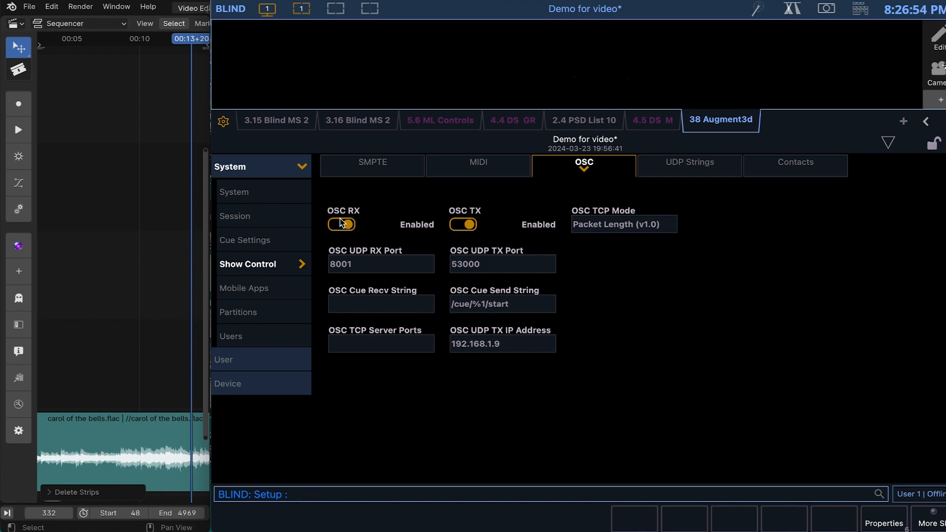
{"action": "left_click", "coordinate": [342, 224]}
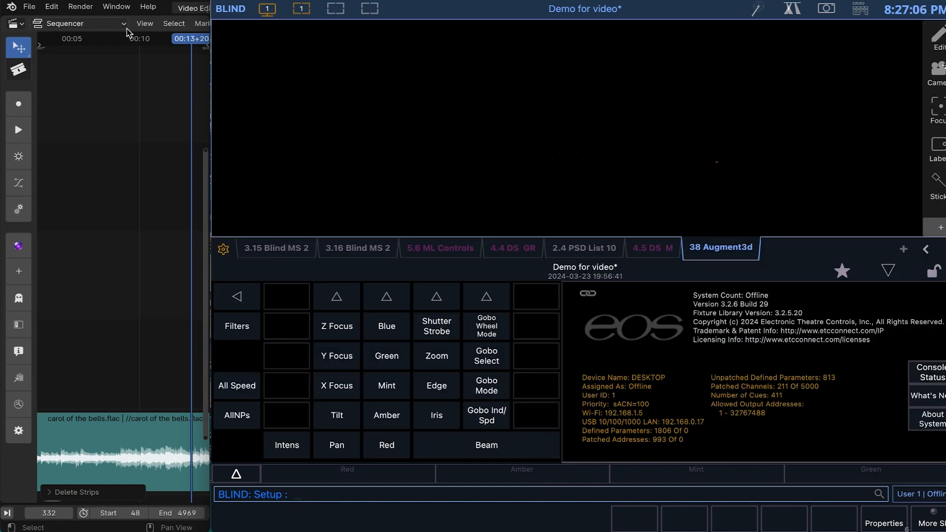
{"action": "mouse_move", "coordinate": [50, 8]}
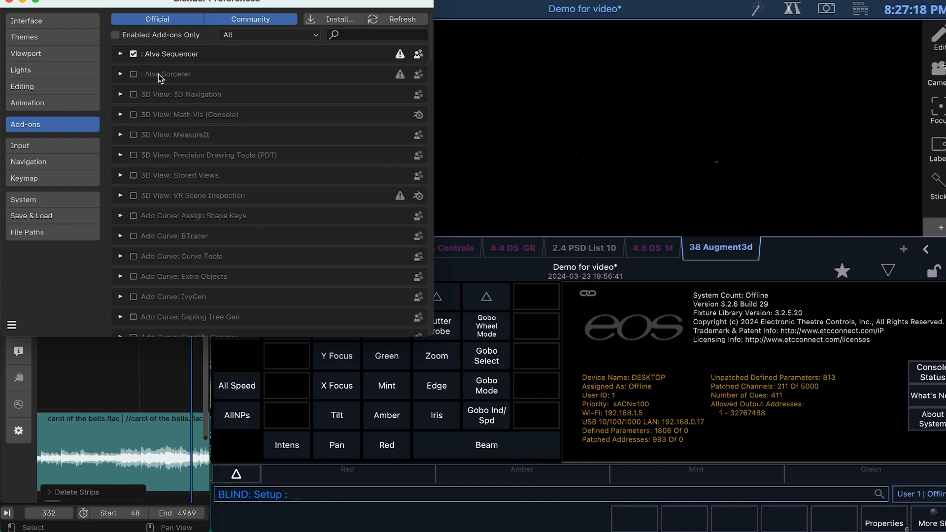
{"action": "mouse_move", "coordinate": [113, 76]}
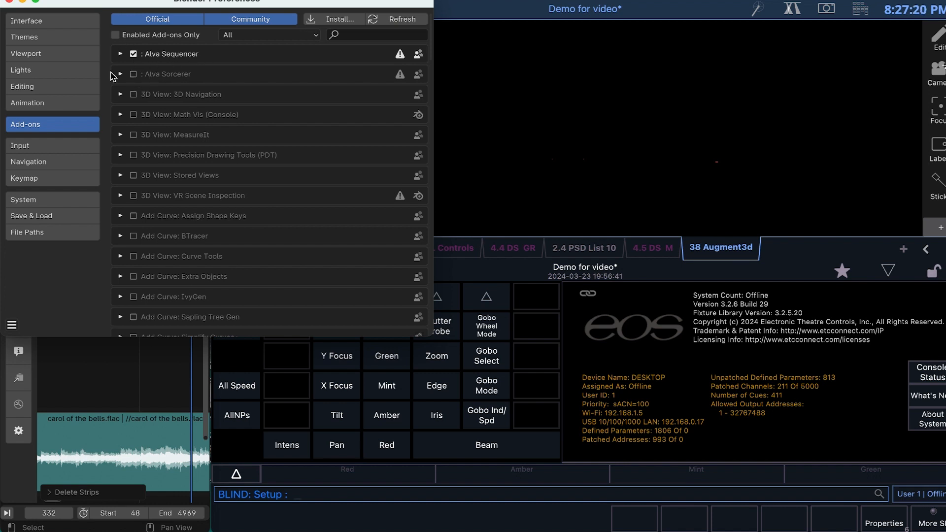
{"action": "mouse_move", "coordinate": [13, 5]}
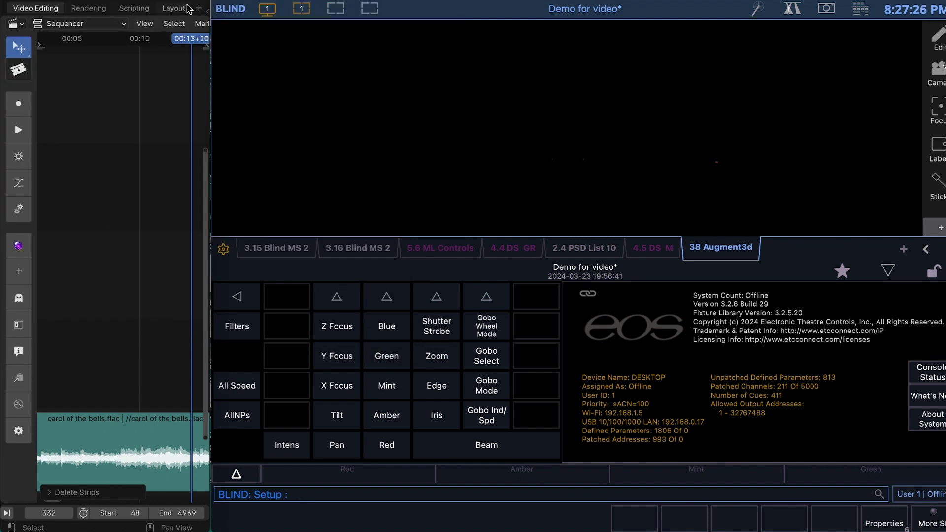
- Open the Sequencer Add menu to view the Alva cue, macro and flash strip types
{"action": "left_click", "coordinate": [172, 8]}
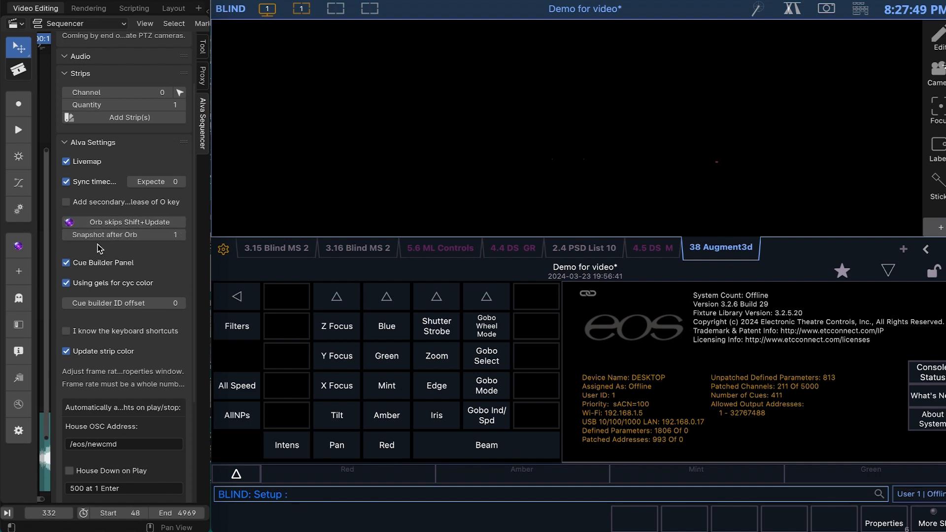
{"action": "mouse_move", "coordinate": [105, 234]}
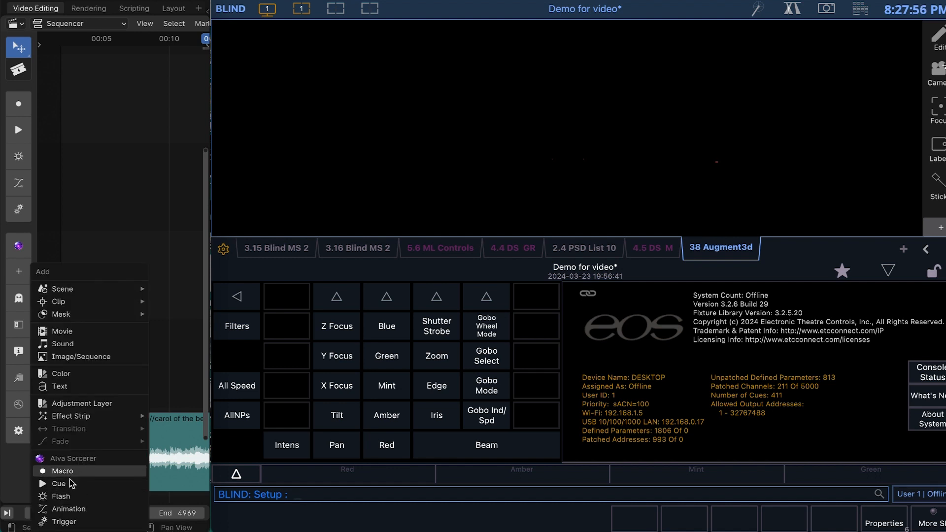
{"action": "mouse_move", "coordinate": [62, 331]}
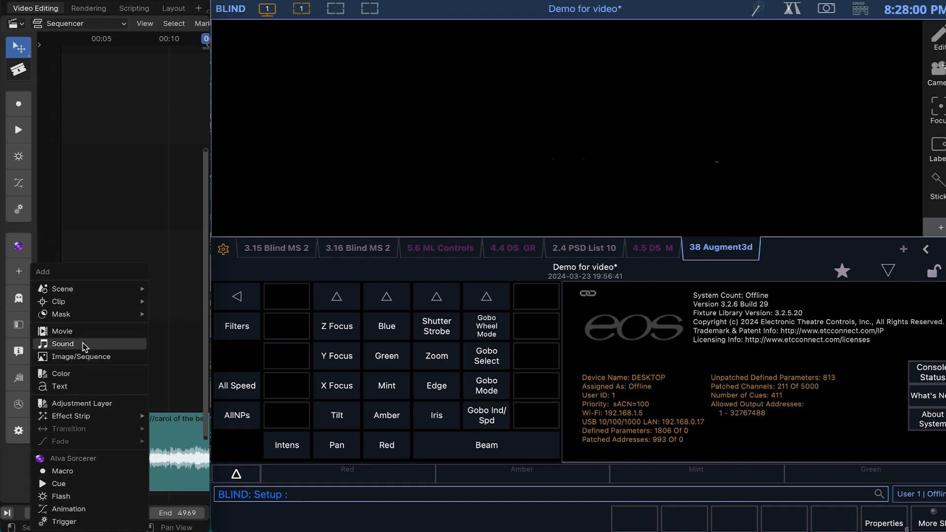
{"action": "left_click", "coordinate": [62, 344]}
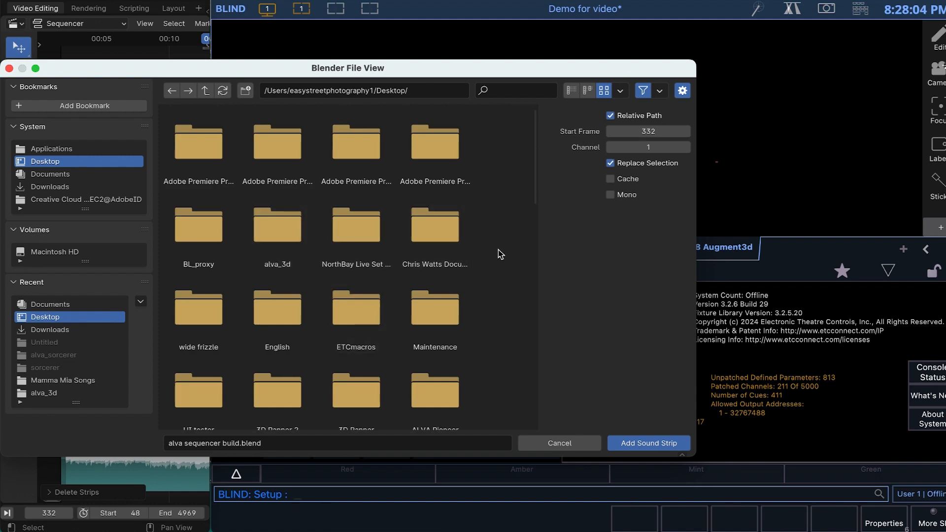
{"action": "scroll", "scroll_direction": "down", "scroll_amount": 3}
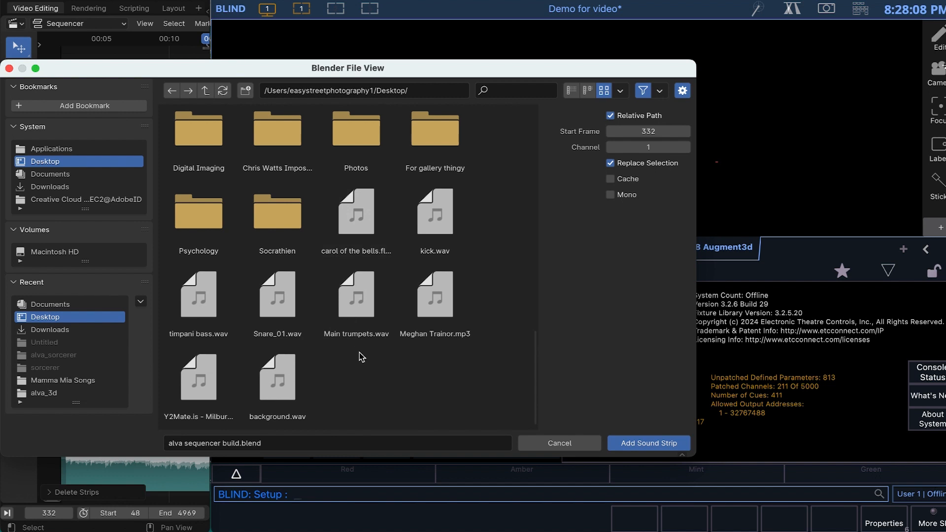
{"action": "left_click", "coordinate": [435, 294]}
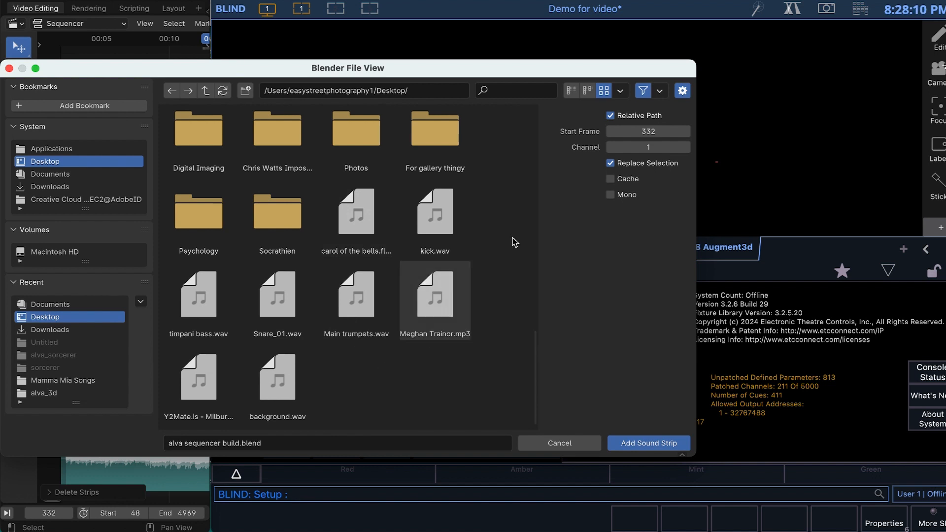
{"action": "left_click", "coordinate": [642, 91]}
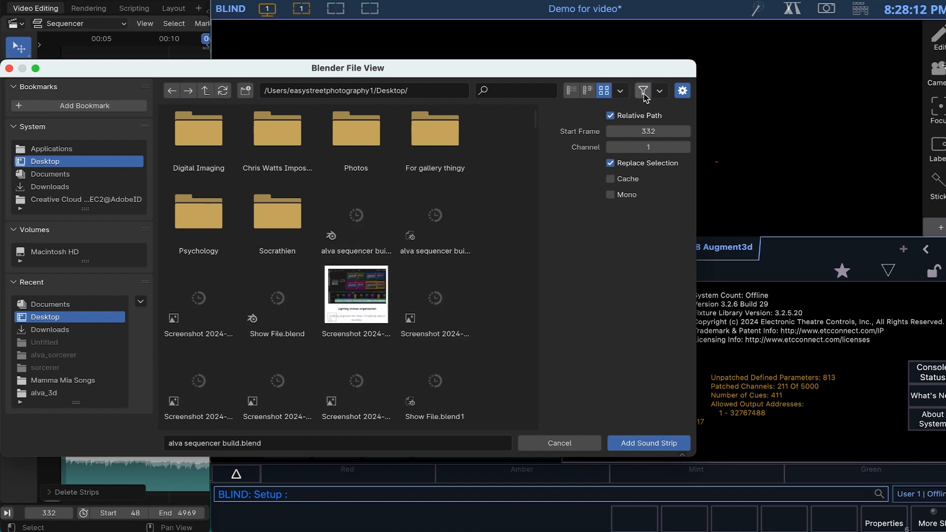
{"action": "left_click", "coordinate": [643, 90]}
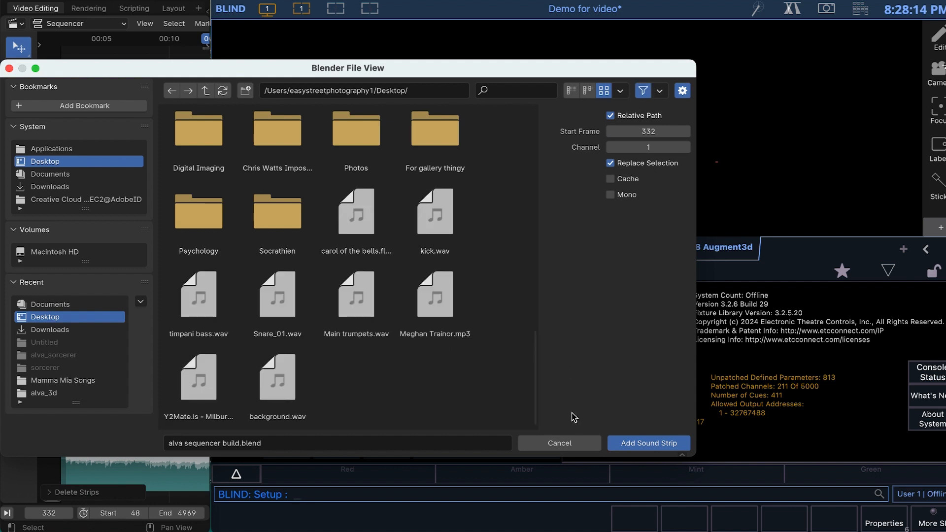
{"action": "left_click", "coordinate": [649, 442]}
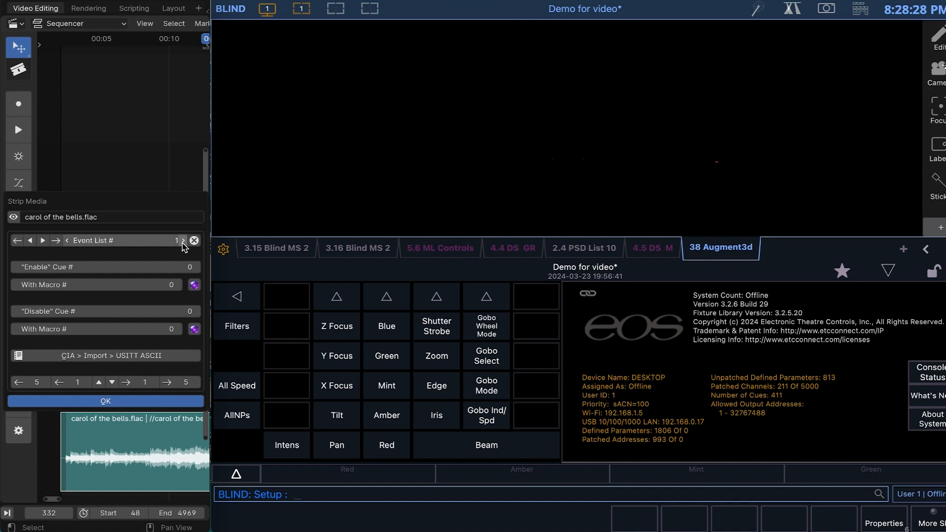
{"action": "mouse_move", "coordinate": [131, 241]}
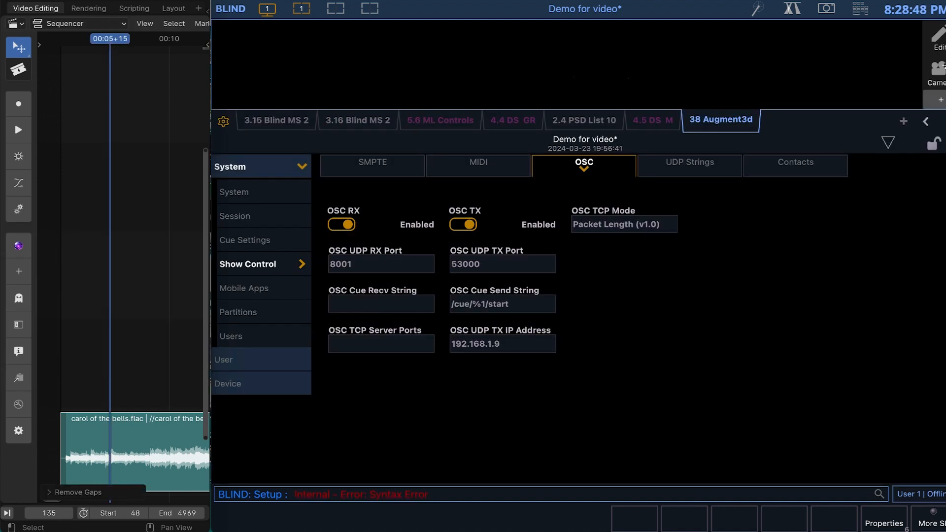
{"action": "mouse_move", "coordinate": [320, 89]}
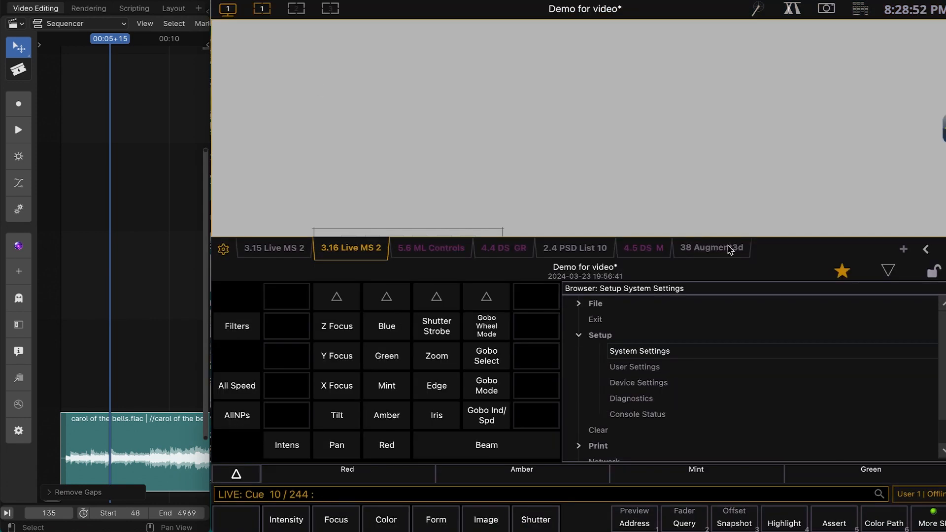
- Switch Eos Nomad to the 38 Augment3d tab and expand it in Live
{"action": "left_click", "coordinate": [711, 247]}
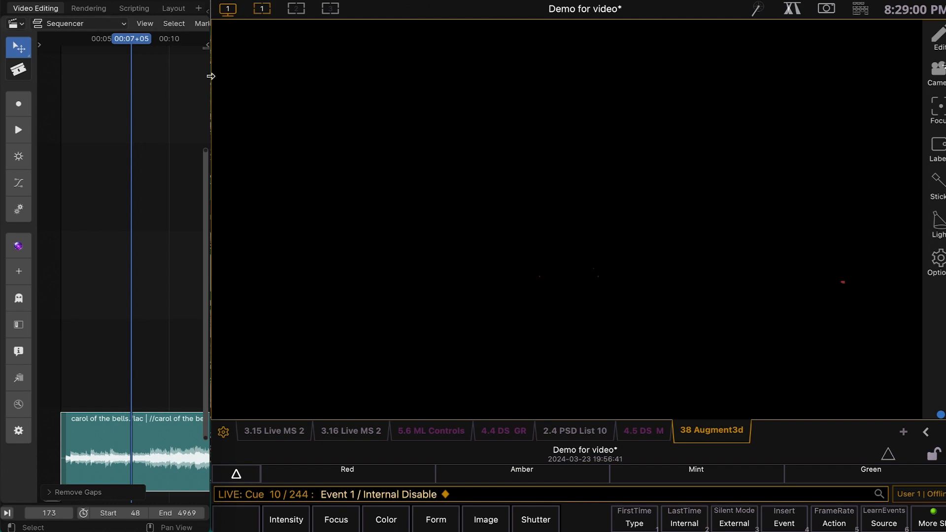
{"action": "mouse_move", "coordinate": [113, 215]}
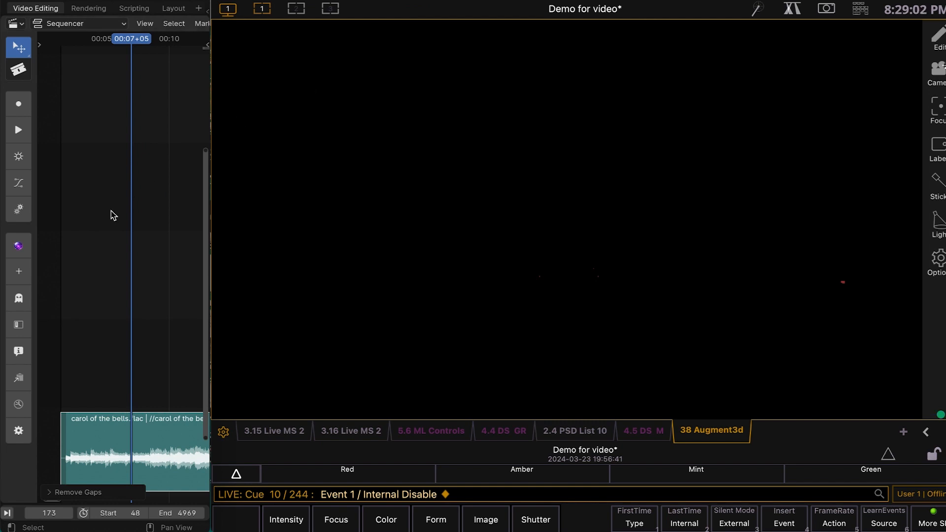
{"action": "mouse_move", "coordinate": [140, 378]}
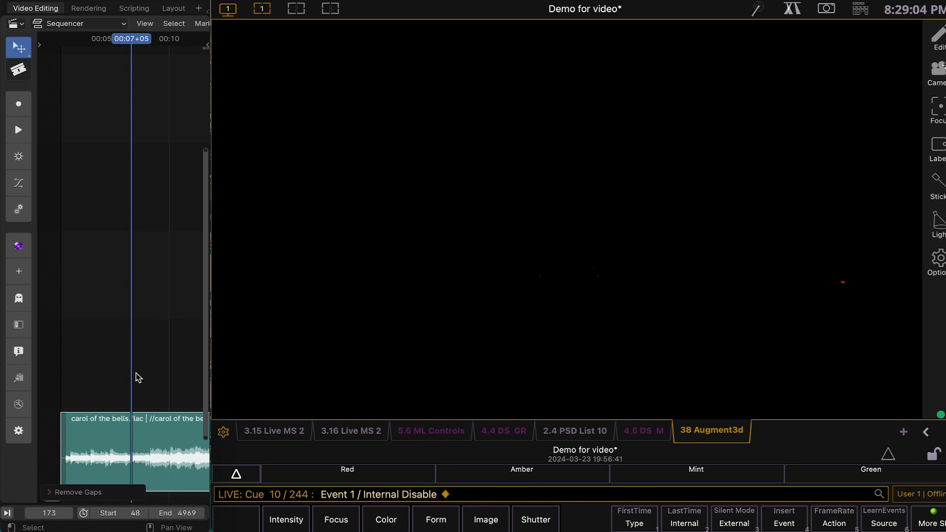
{"action": "mouse_move", "coordinate": [110, 74]}
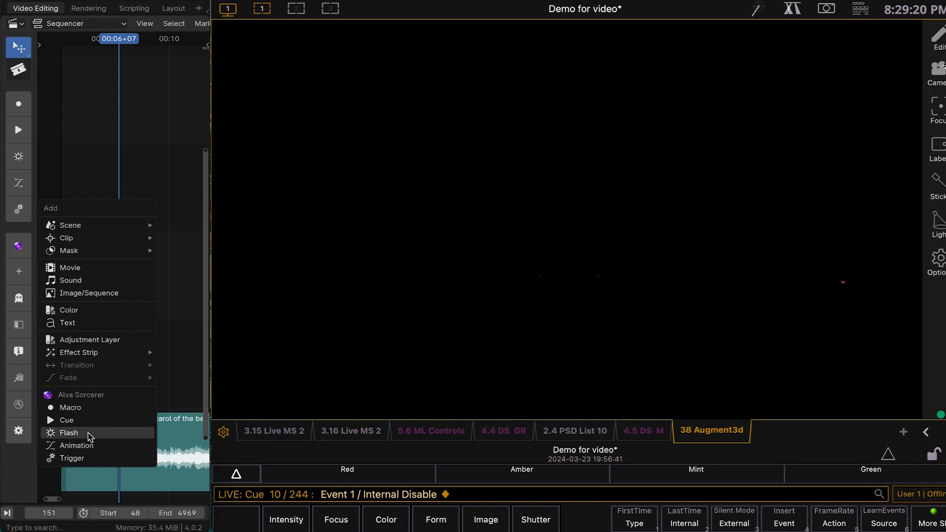
- Delete the old strips, leaving only the carol of the bells.flac audio strip
{"action": "left_click", "coordinate": [69, 433]}
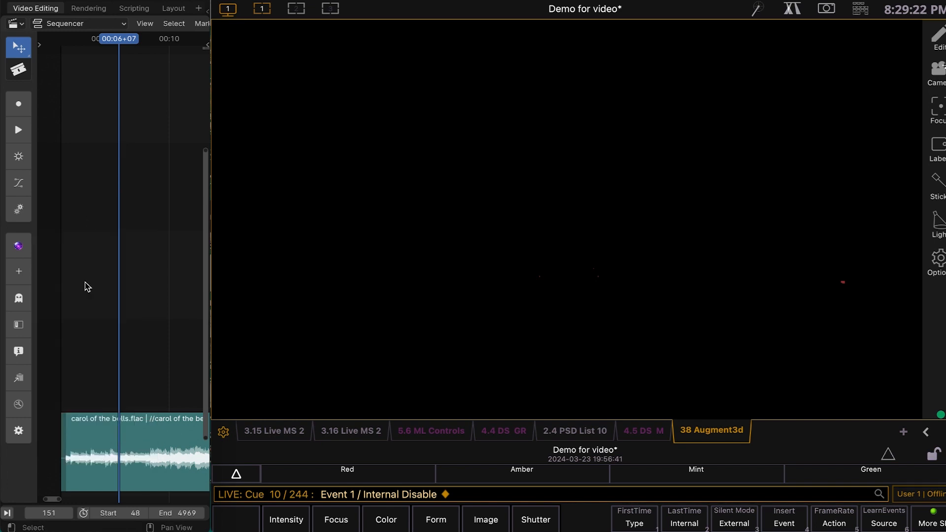
{"action": "mouse_move", "coordinate": [118, 321]}
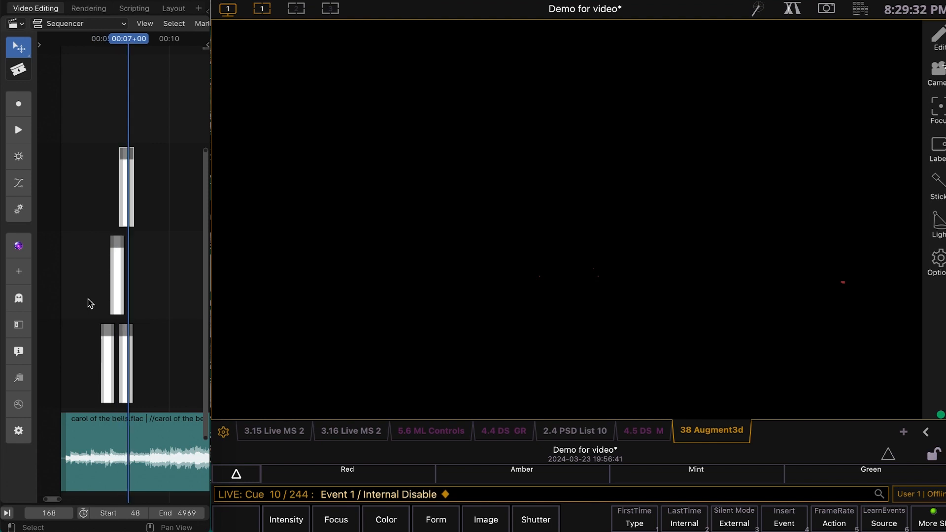
{"action": "mouse_move", "coordinate": [42, 337]}
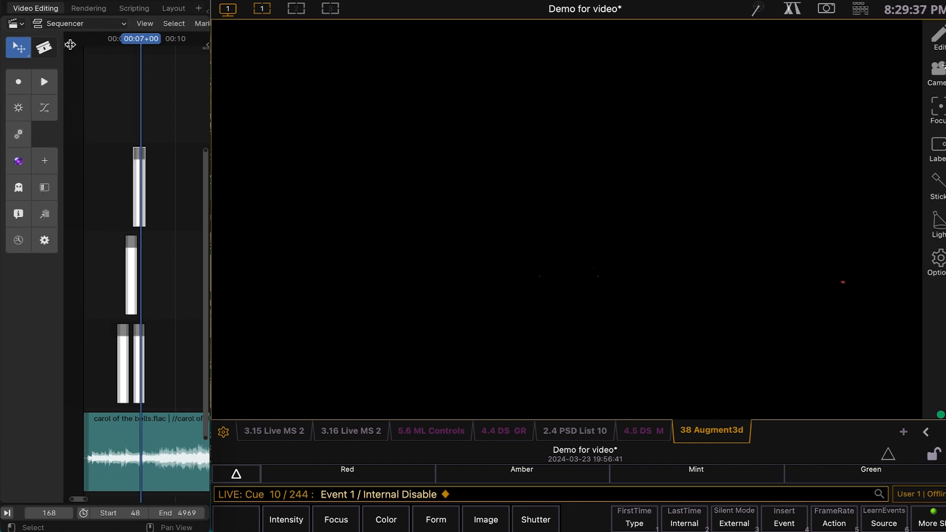
{"action": "mouse_move", "coordinate": [46, 48]}
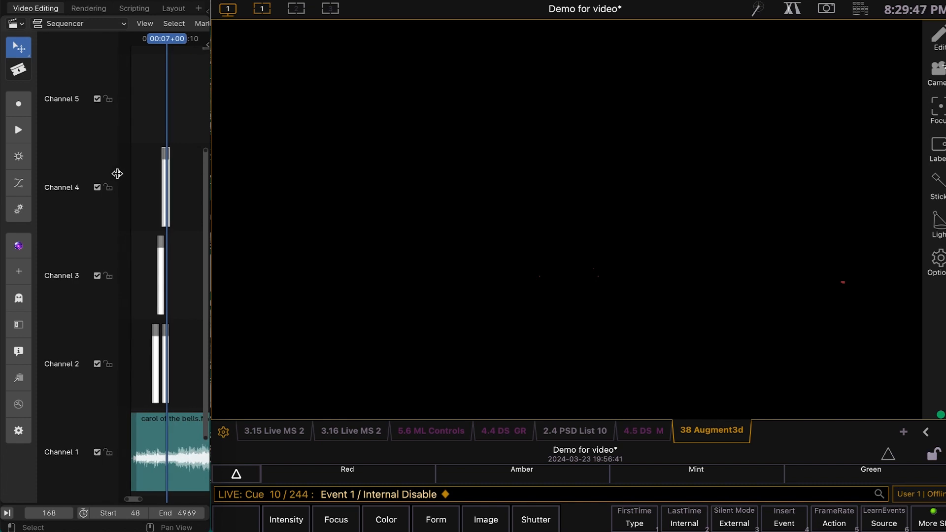
{"action": "mouse_move", "coordinate": [178, 328]}
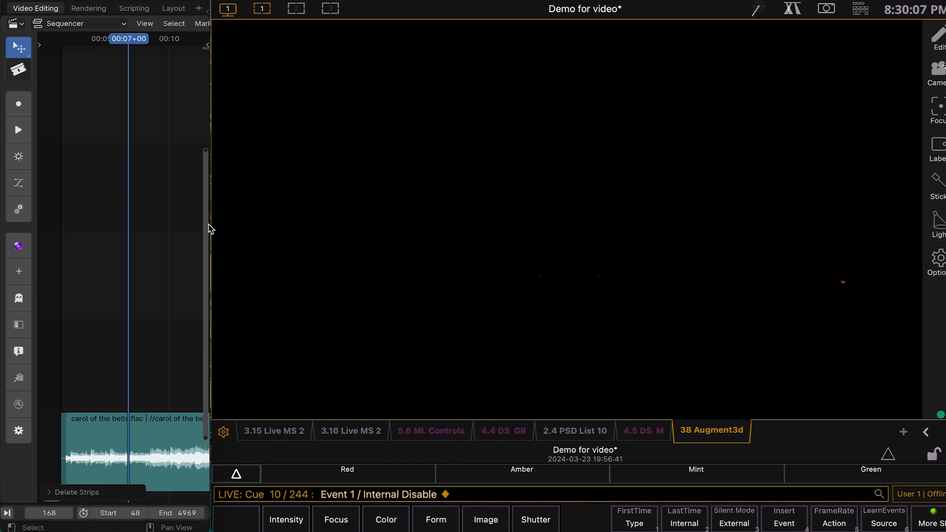
{"action": "mouse_move", "coordinate": [120, 325]}
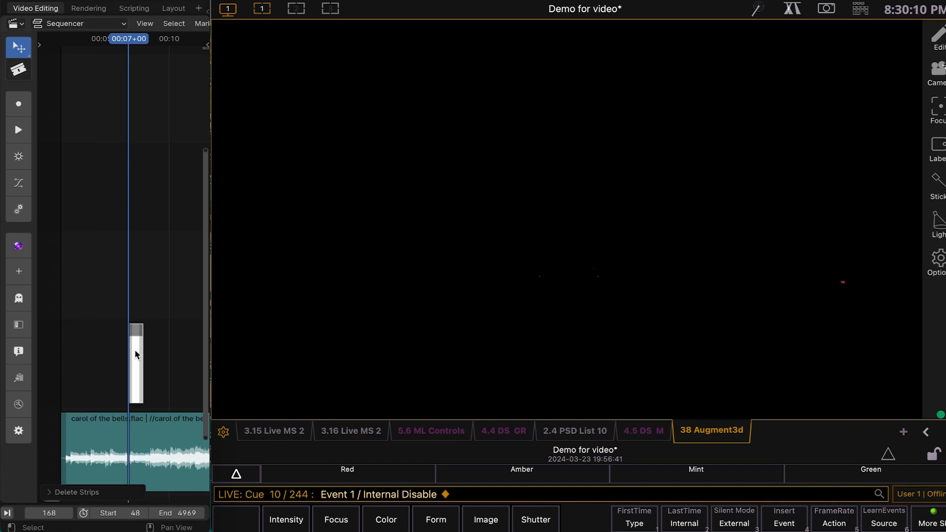
{"action": "mouse_move", "coordinate": [121, 245]}
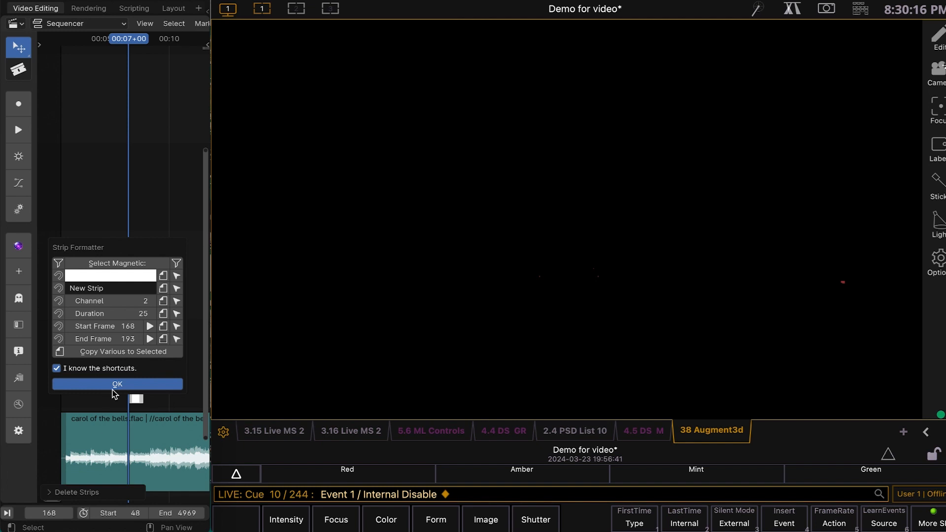
- Confirm the new strip at frame 168 and enter g1 in Flash Up and Flash Down
{"action": "left_click", "coordinate": [117, 384]}
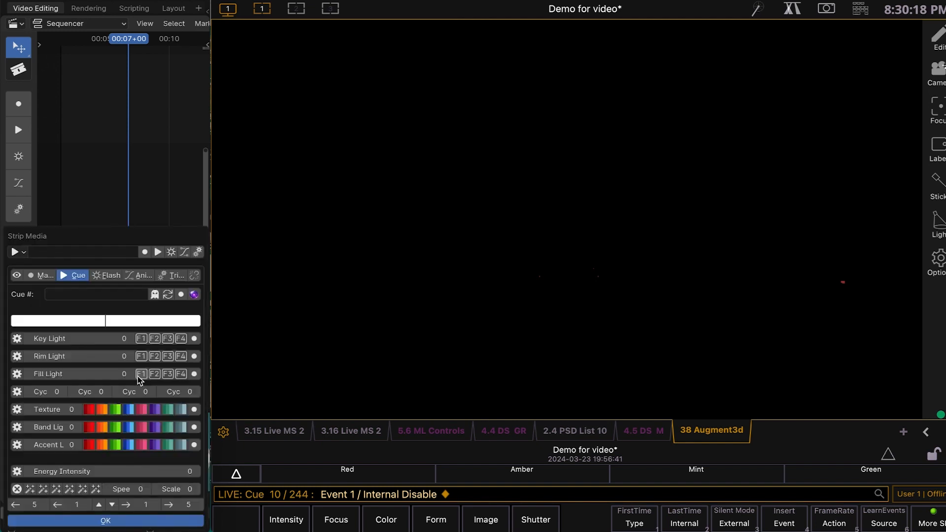
{"action": "left_click", "coordinate": [111, 276]}
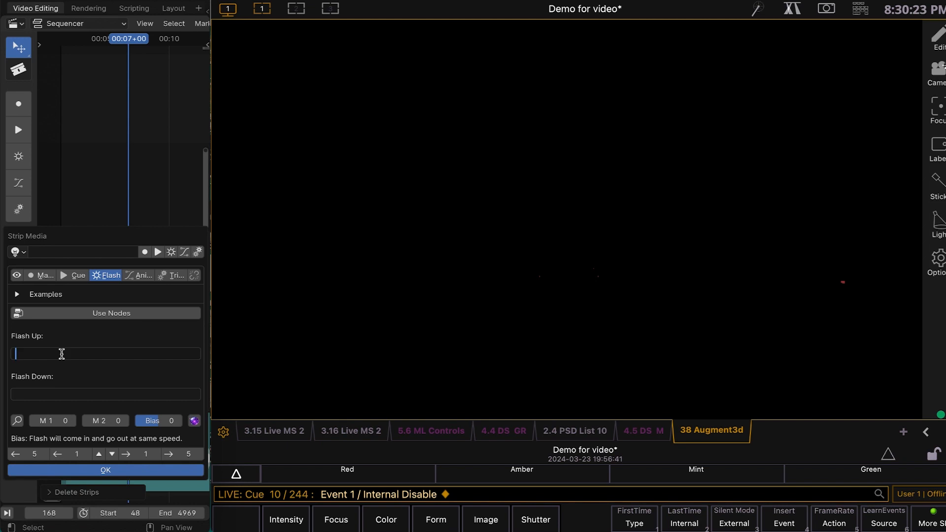
{"action": "type", "text": "g1"}
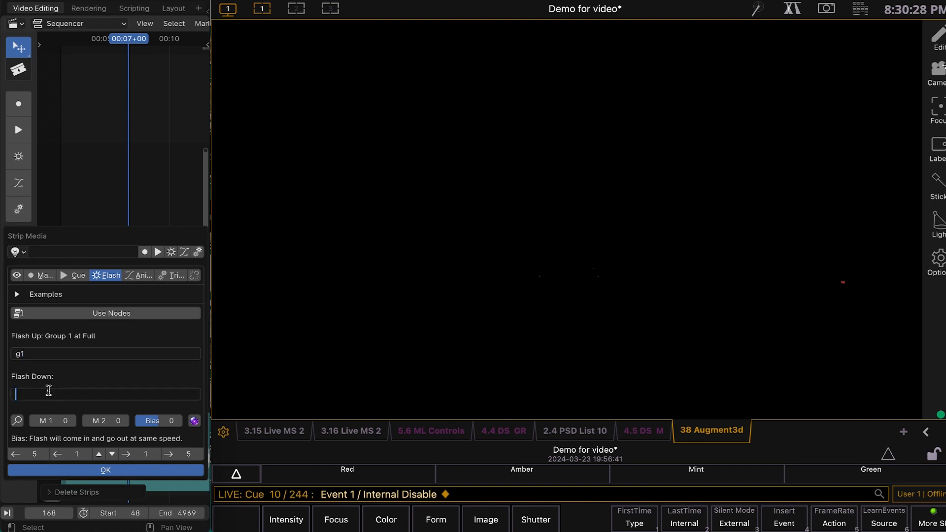
{"action": "type", "text": "g1"}
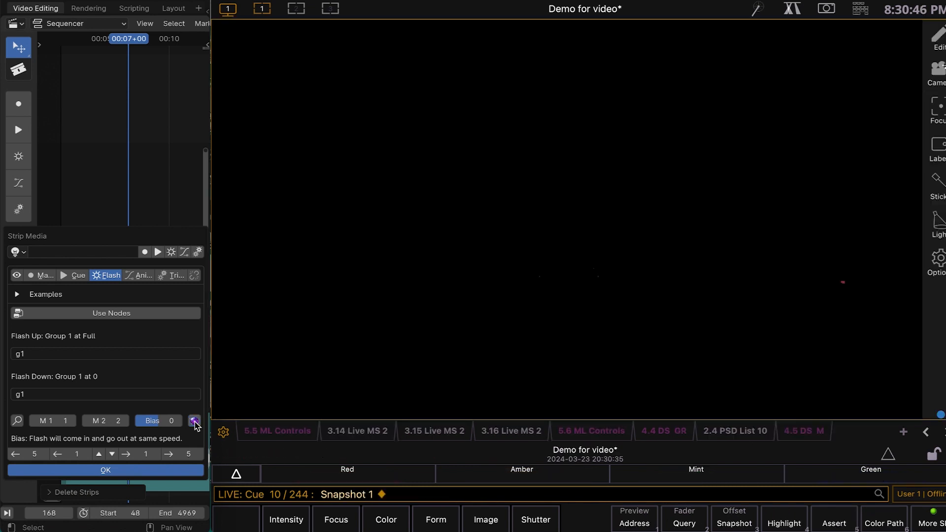
- Build Macros 1 and 2 from the Group 1 flash strip and close the sidebar
{"action": "left_click", "coordinate": [193, 421]}
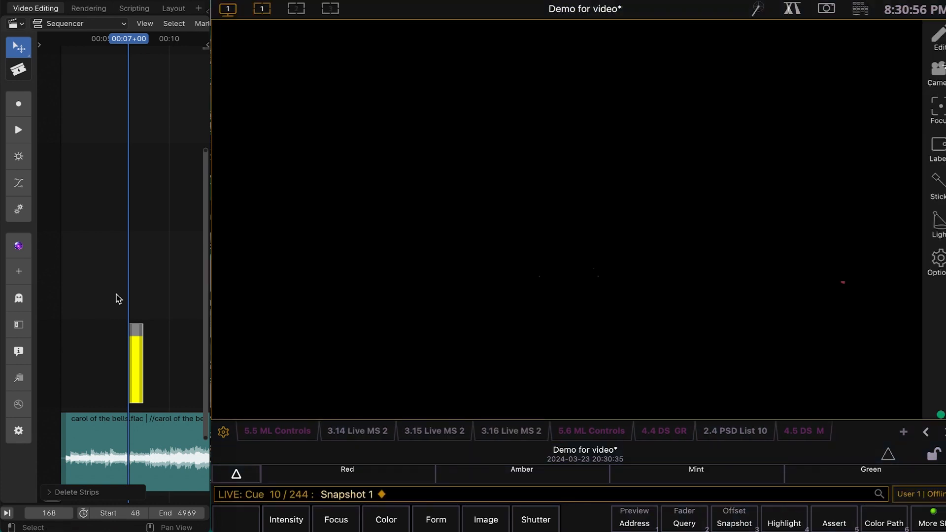
{"action": "mouse_move", "coordinate": [140, 278]}
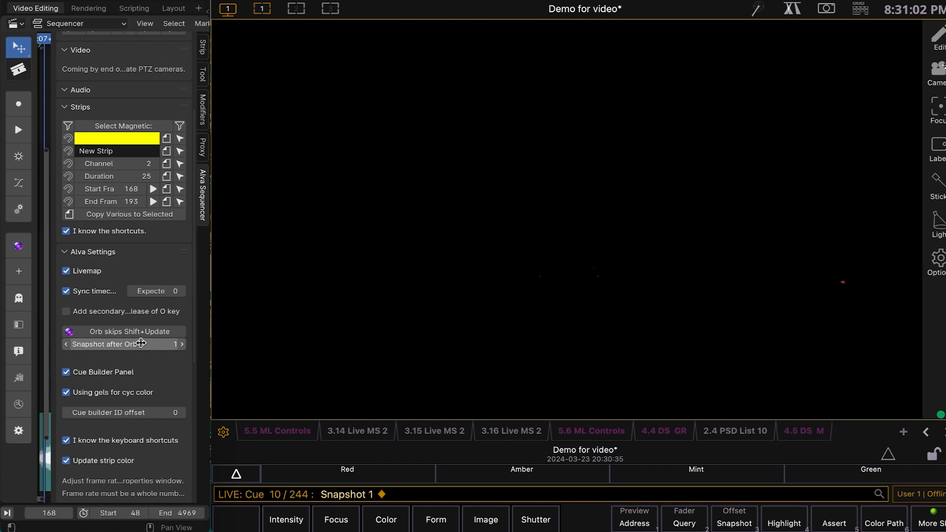
{"action": "left_click", "coordinate": [181, 344]}
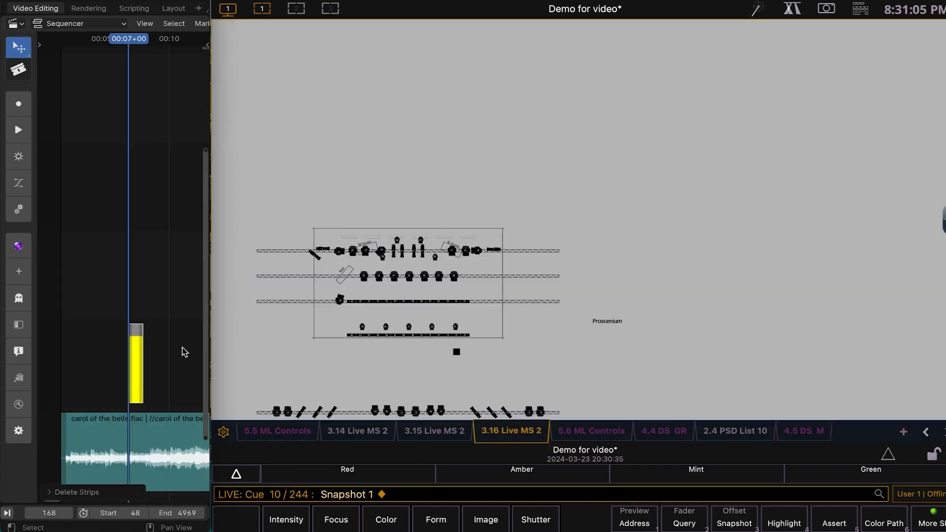
{"action": "left_click", "coordinate": [746, 431]}
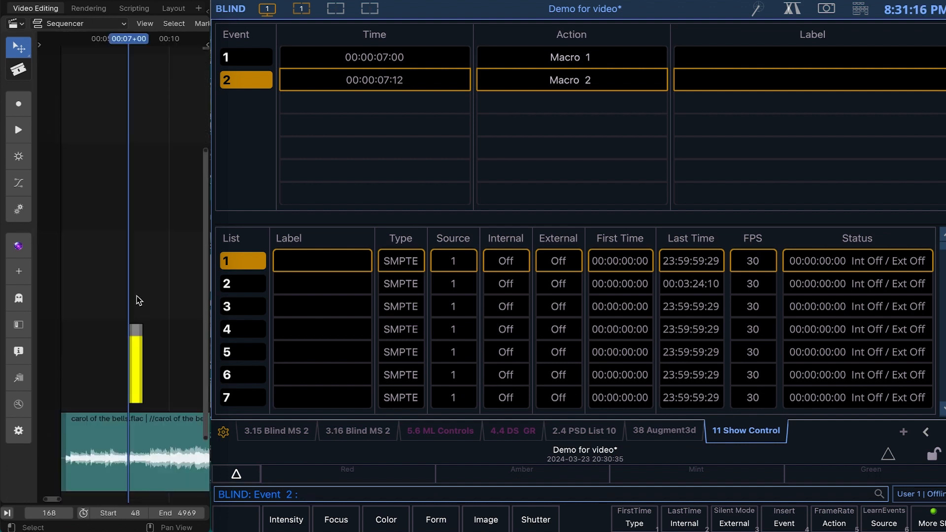
- Show the Eos timecode event list and select Event 1
{"action": "left_click", "coordinate": [358, 430]}
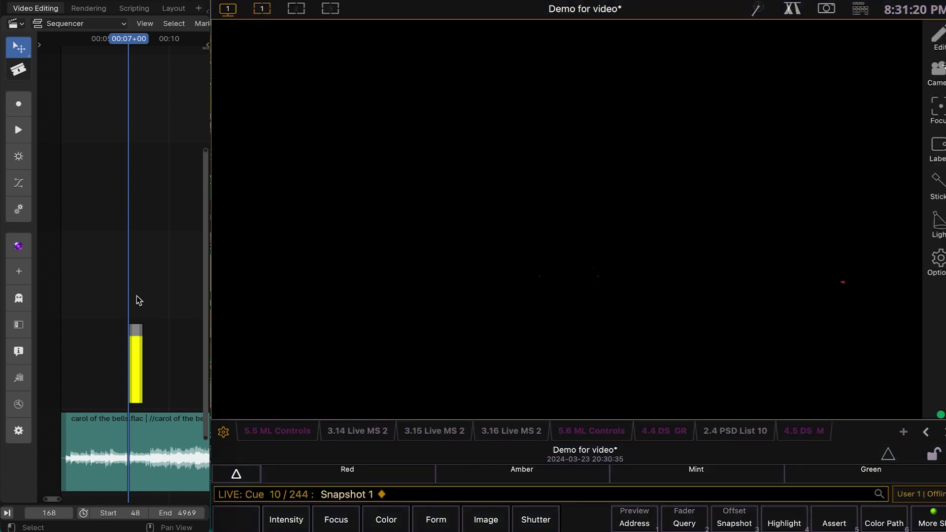
{"action": "mouse_move", "coordinate": [498, 376]}
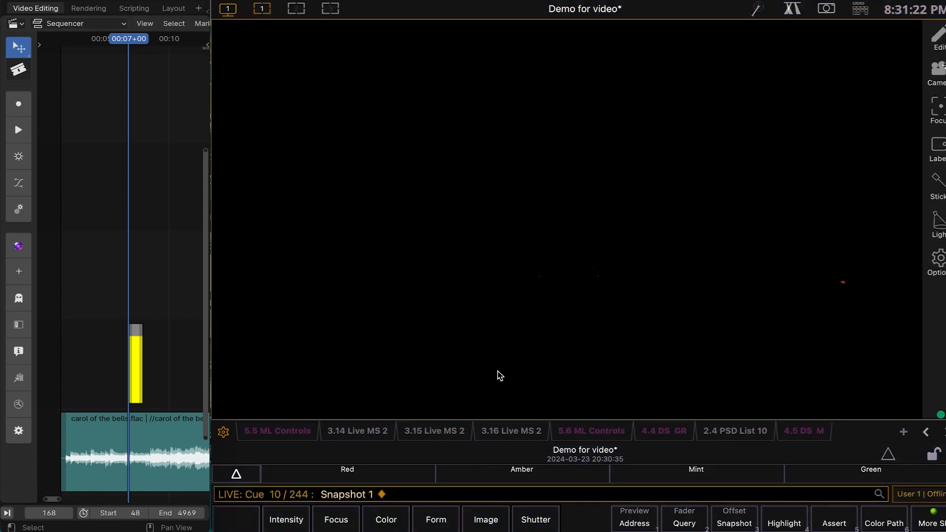
{"action": "mouse_move", "coordinate": [528, 349]}
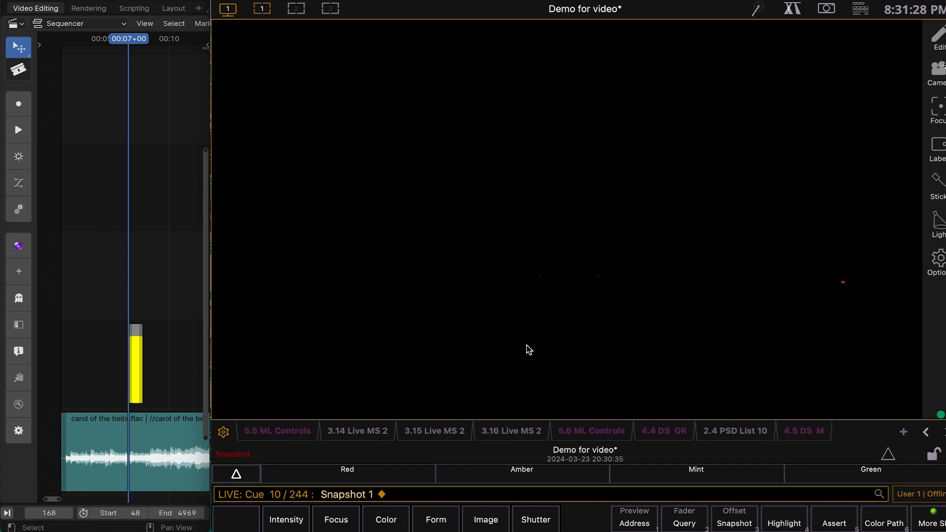
{"action": "left_click", "coordinate": [746, 431]}
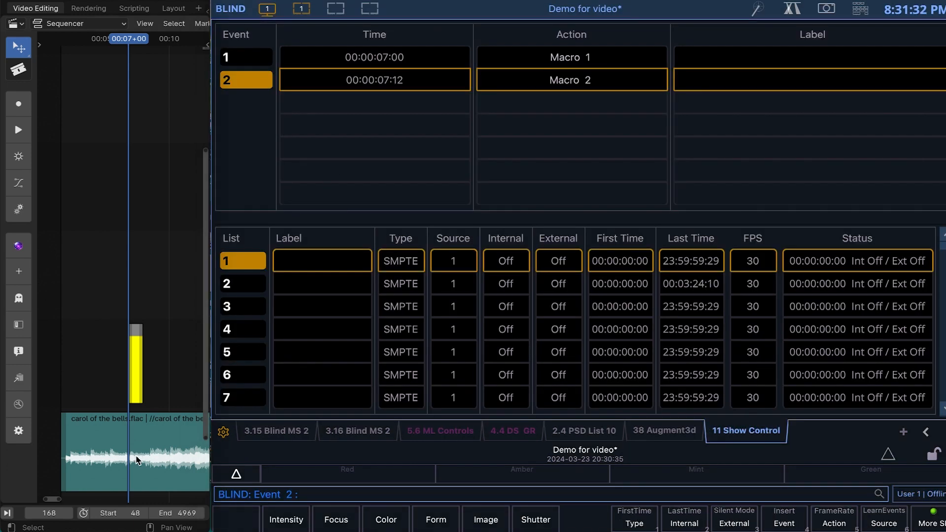
{"action": "mouse_move", "coordinate": [158, 252]}
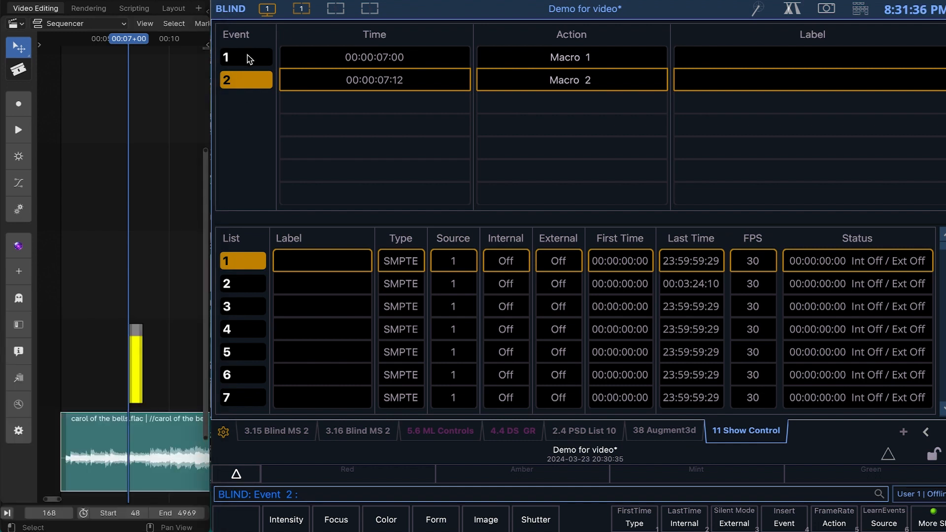
{"action": "left_click", "coordinate": [245, 58]}
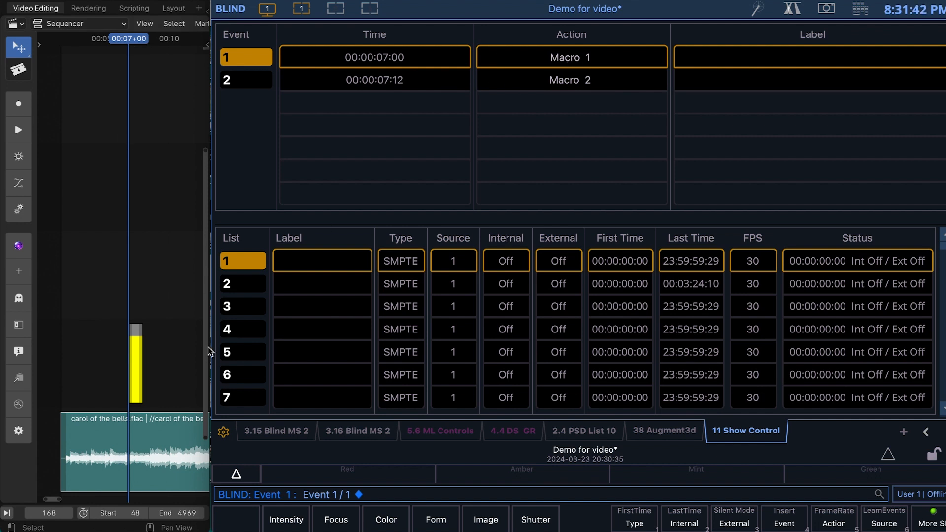
{"action": "mouse_move", "coordinate": [138, 382]}
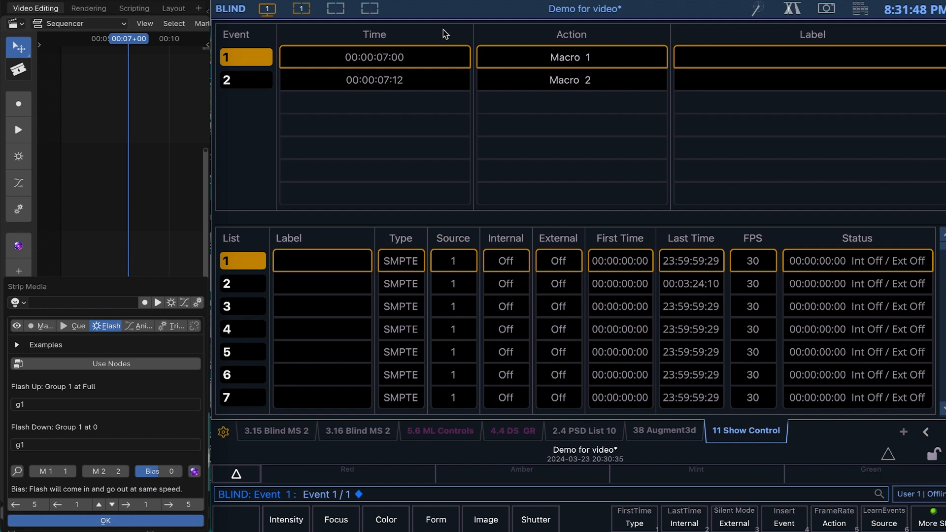
{"action": "mouse_move", "coordinate": [110, 45]}
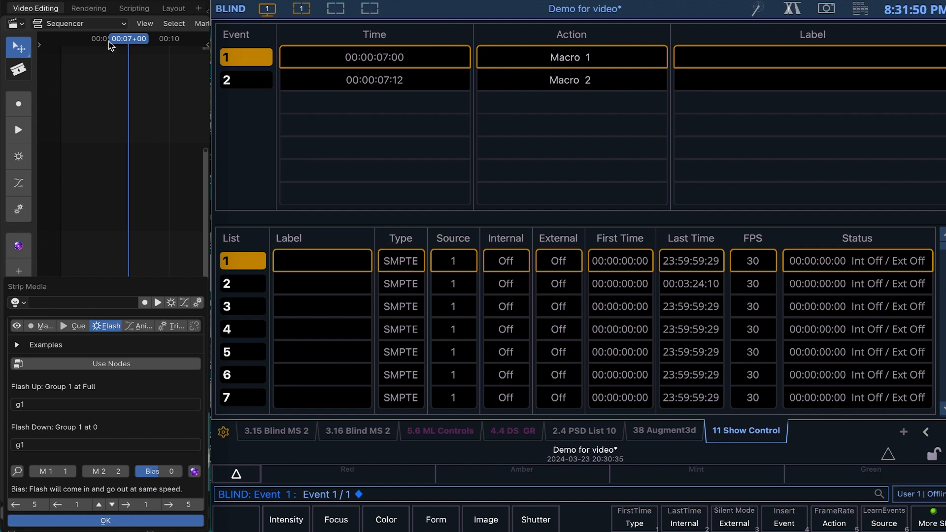
- Add a Group 13 flash strip with Bias -16 at a new playhead point and build it
{"action": "left_click", "coordinate": [358, 431]}
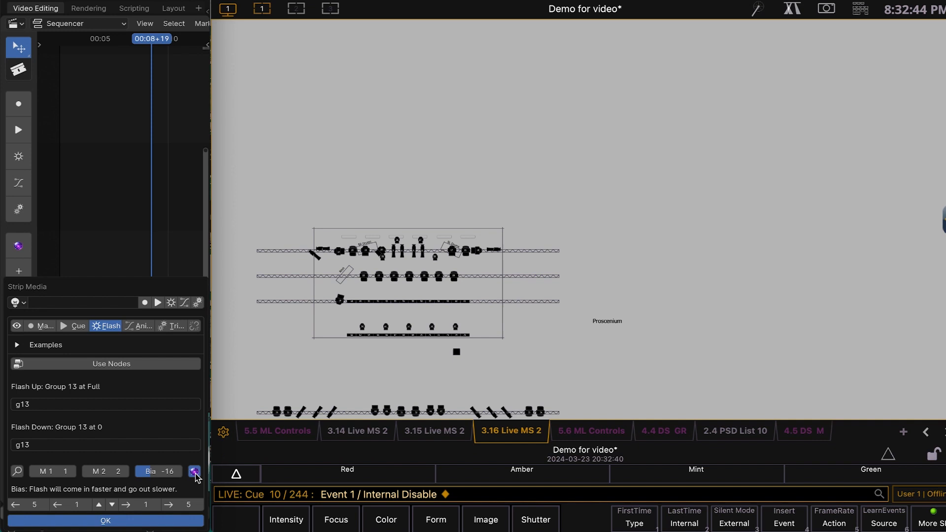
{"action": "left_click", "coordinate": [194, 471]}
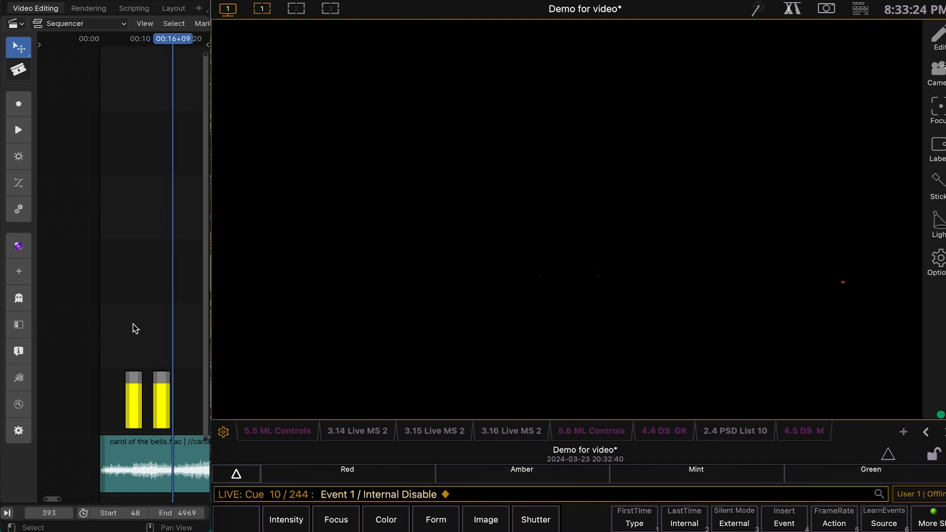
{"action": "mouse_move", "coordinate": [113, 369]}
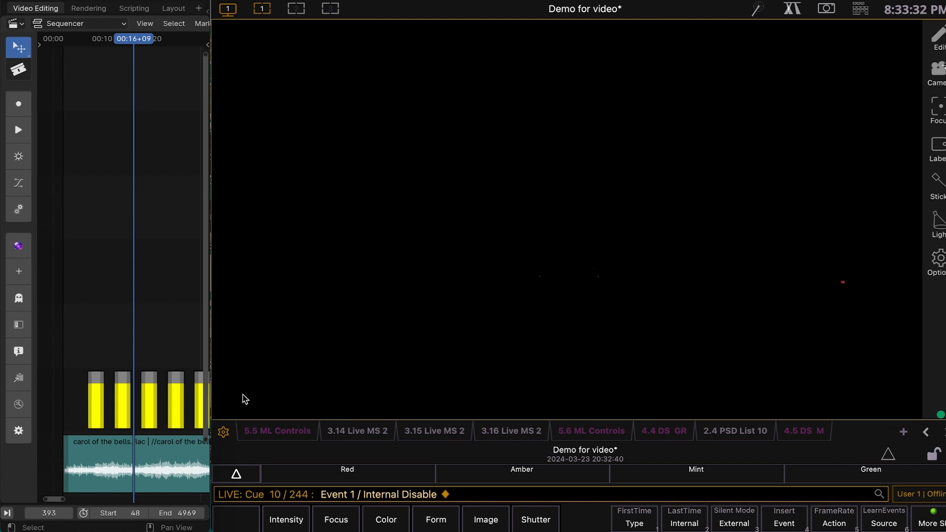
{"action": "mouse_move", "coordinate": [111, 398]}
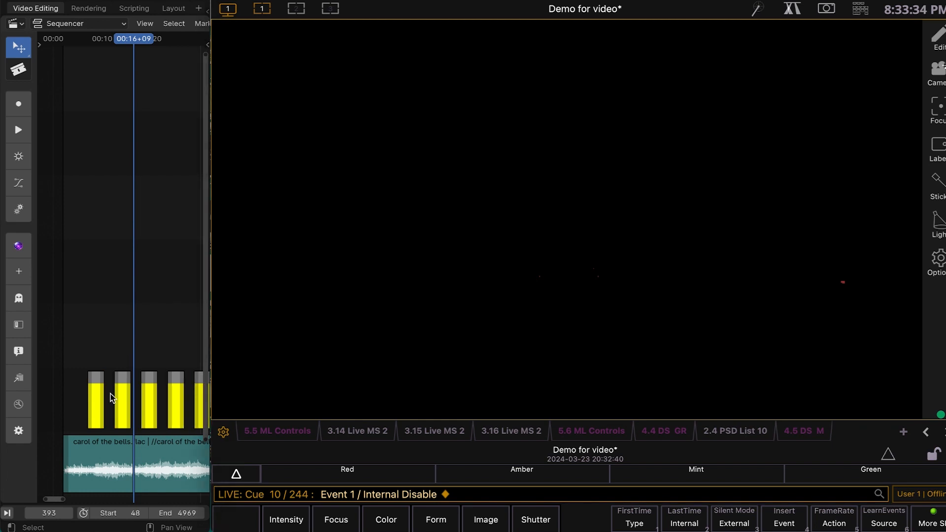
{"action": "mouse_move", "coordinate": [90, 367]}
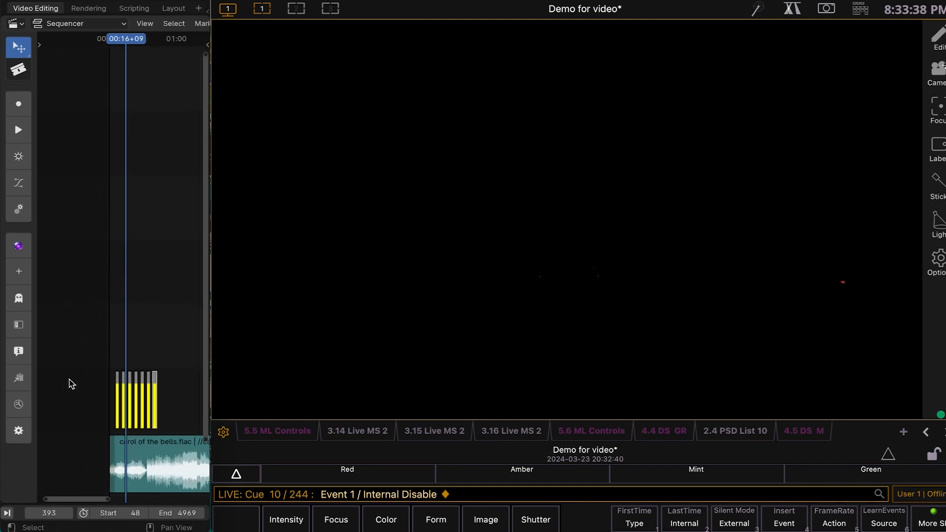
{"action": "mouse_move", "coordinate": [174, 360]}
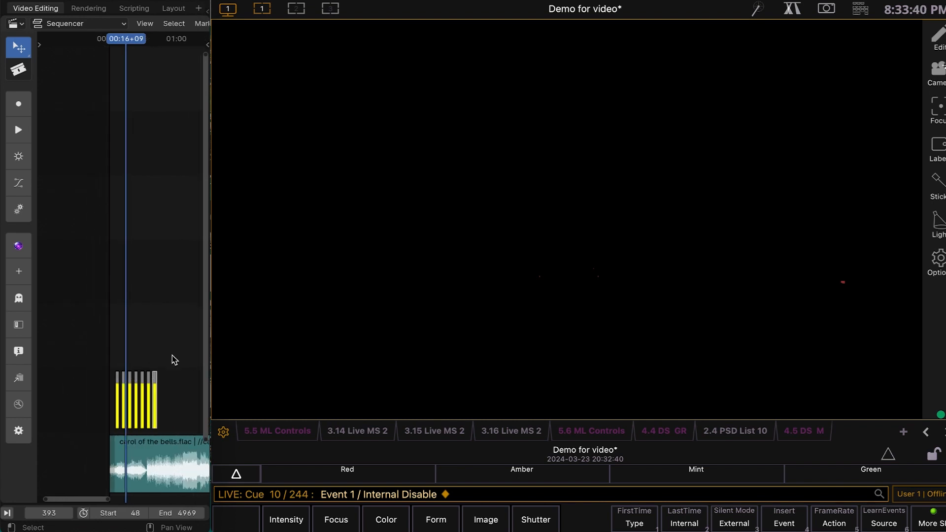
{"action": "mouse_move", "coordinate": [115, 409]}
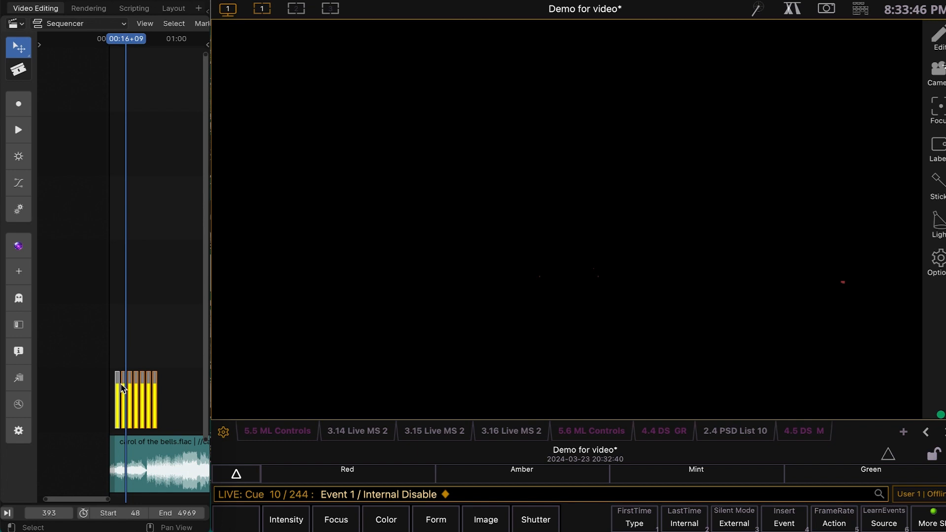
{"action": "mouse_move", "coordinate": [104, 362]}
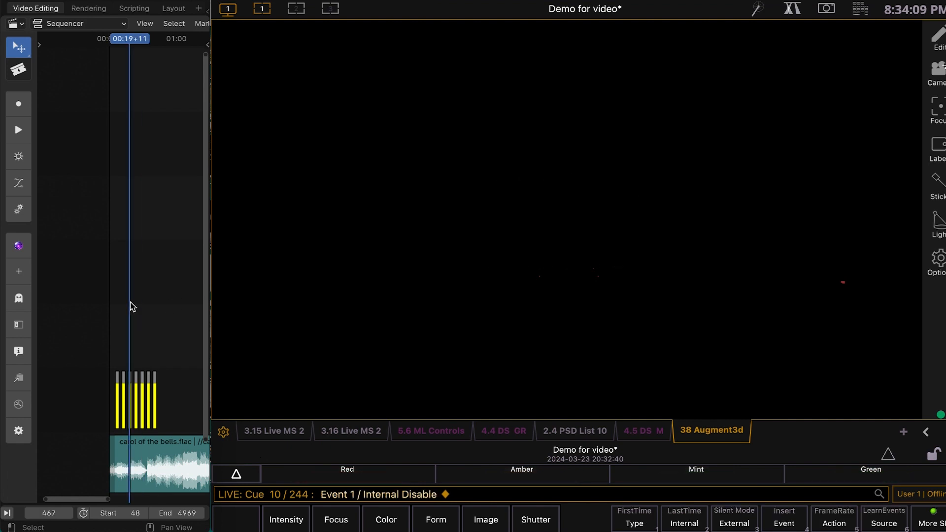
{"action": "mouse_move", "coordinate": [270, 33]}
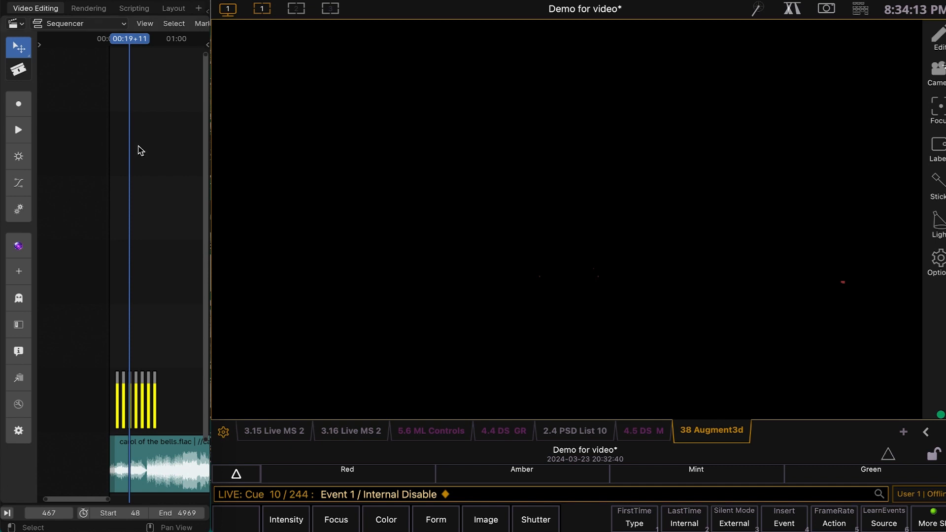
{"action": "mouse_move", "coordinate": [344, 30]}
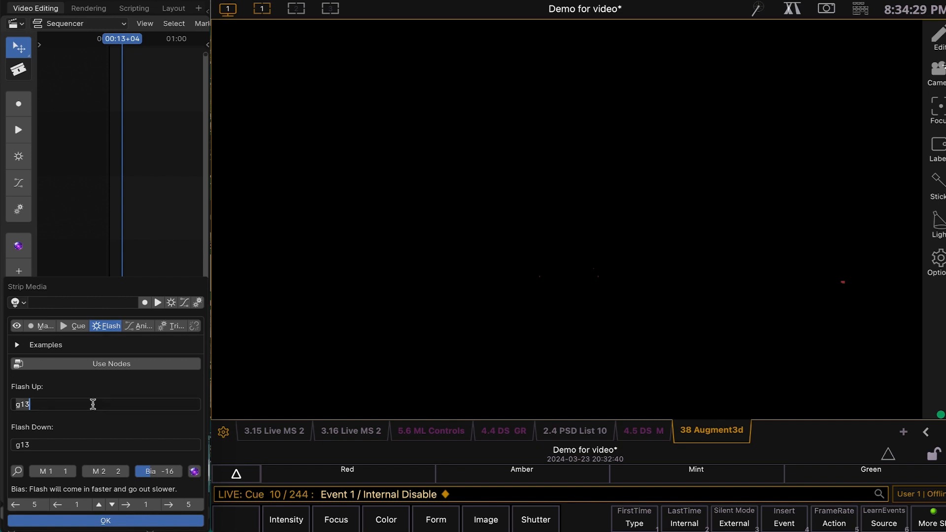
- Try 'g45 c 4' and 'group 6 color palette 7' in the Flash Up field
{"action": "type", "text": "g45"}
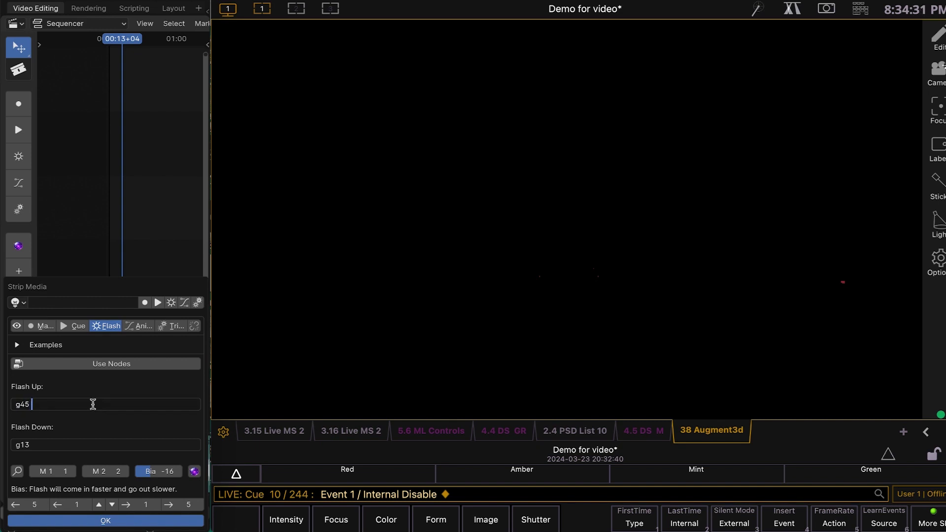
{"action": "type", "text": "c 4"}
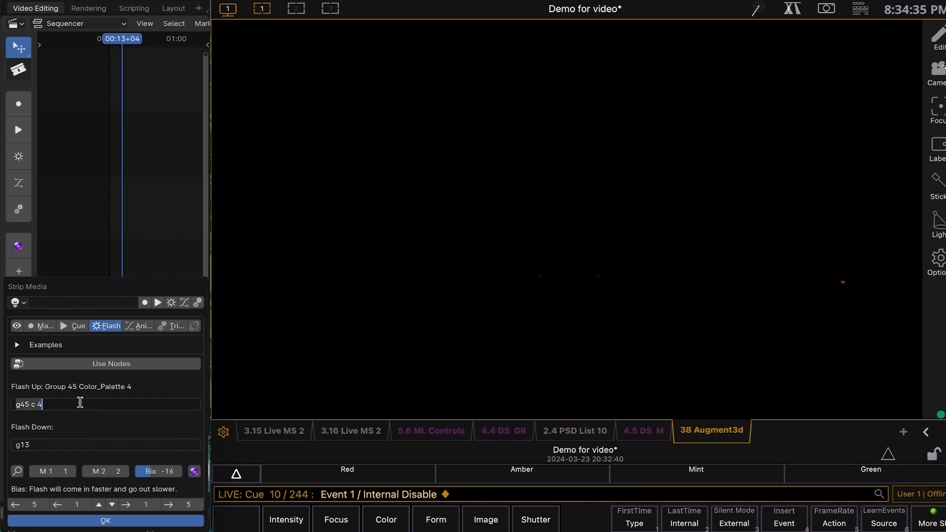
{"action": "type", "text": "group 6"}
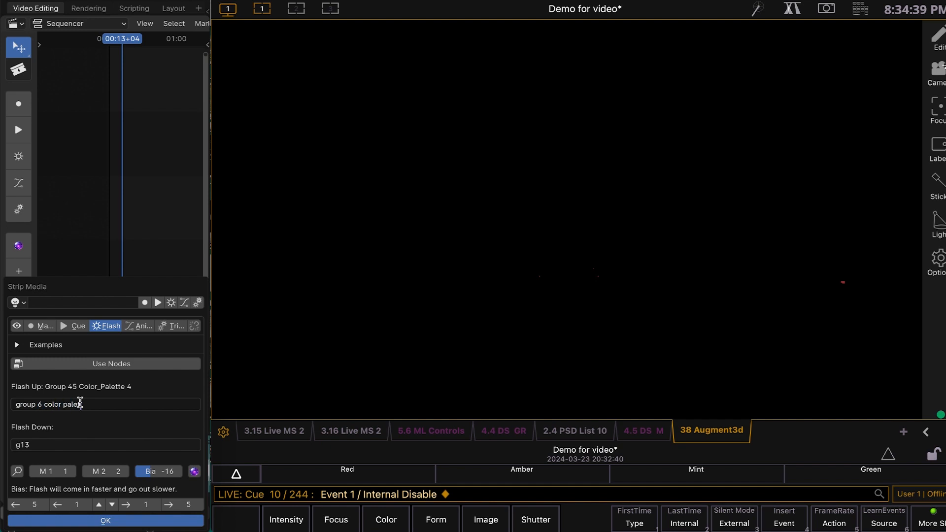
{"action": "type", "text": "group 6 color palette 7"}
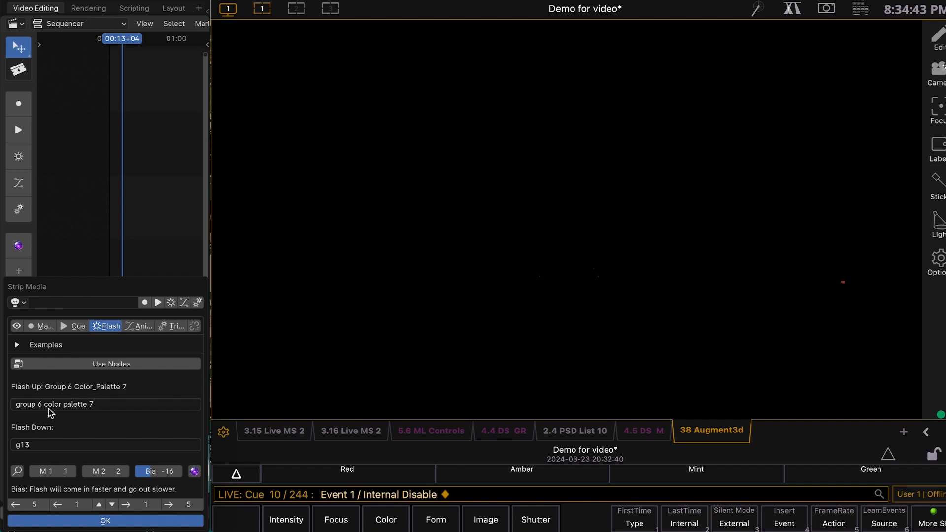
{"action": "mouse_move", "coordinate": [104, 400]}
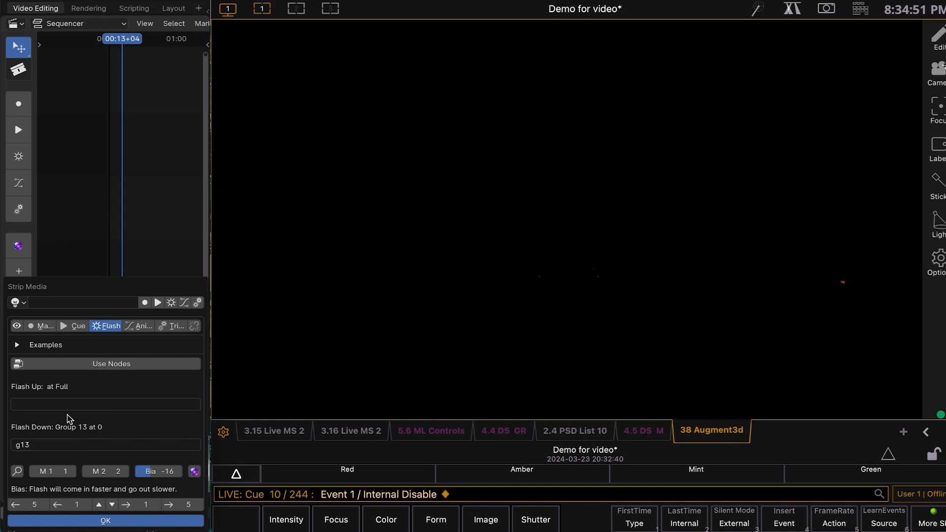
- Try test Flash Up commands '1' and 'g6 6-7 at p 5'
{"action": "left_click", "coordinate": [105, 405]}
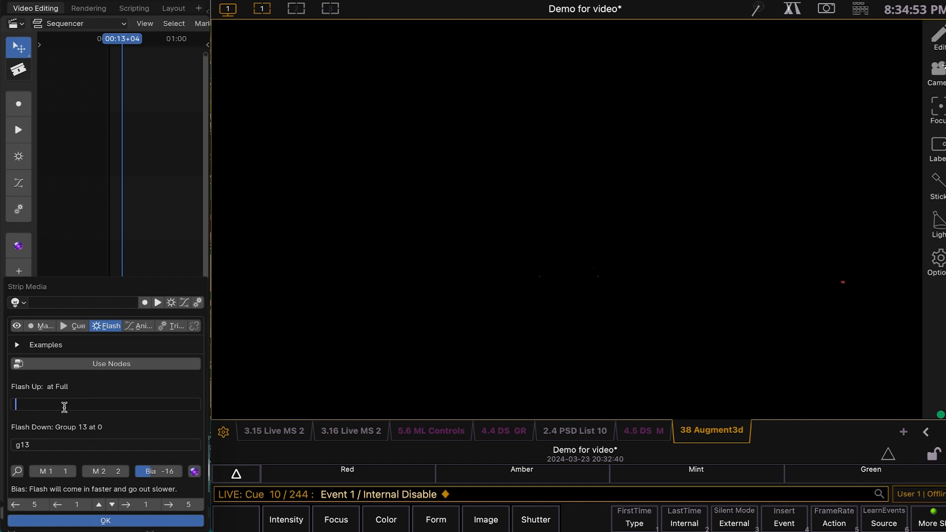
{"action": "type", "text": "1"}
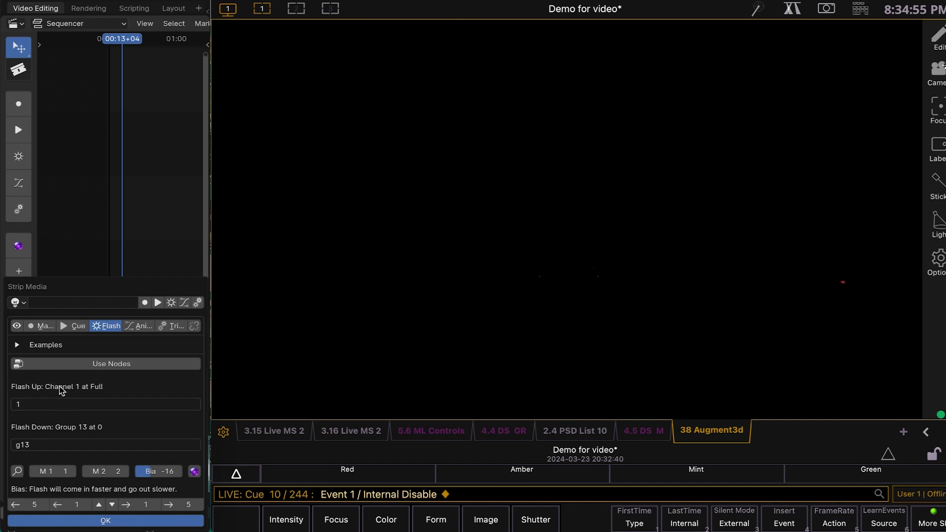
{"action": "left_click", "coordinate": [106, 404]}
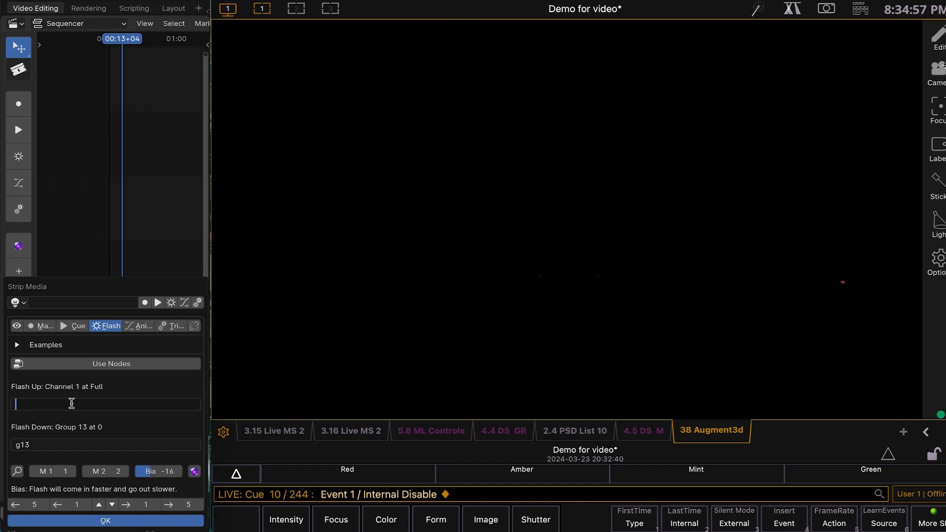
{"action": "type", "text": "g6"}
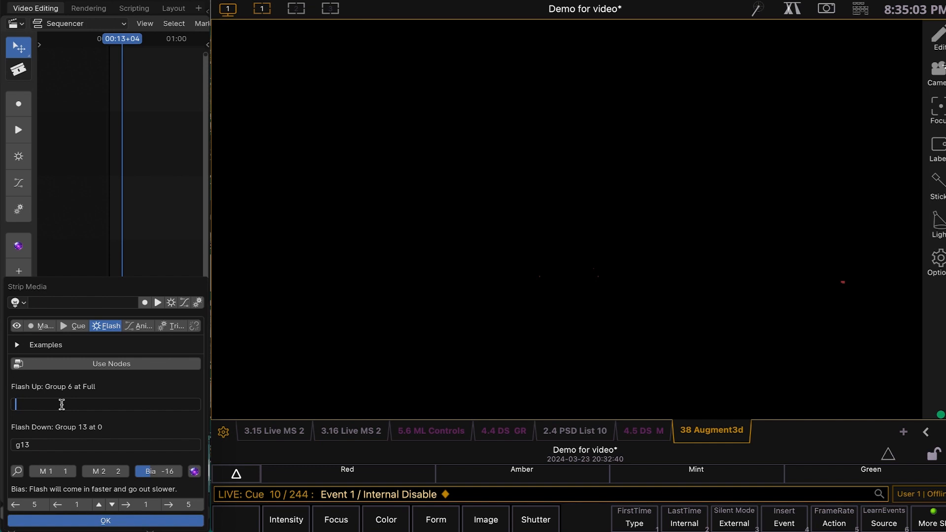
{"action": "type", "text": "6-7 at"}
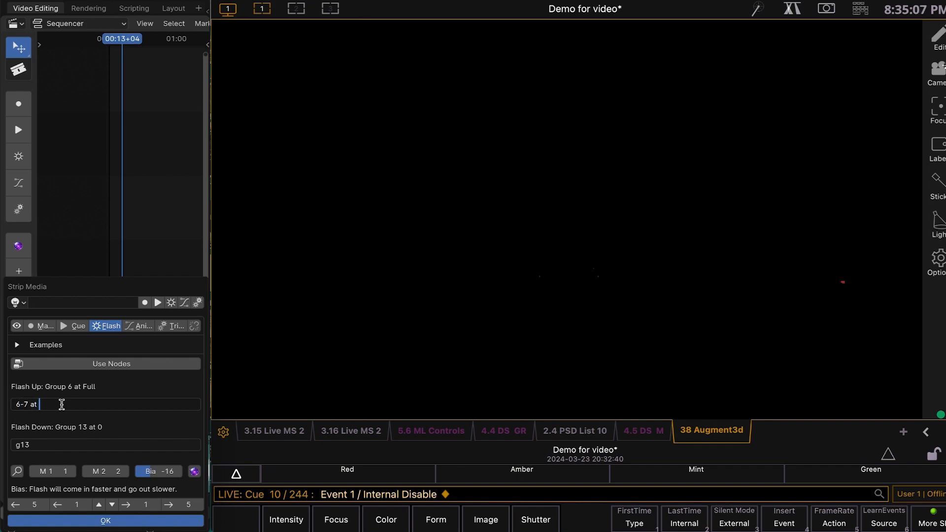
{"action": "type", "text": "p 5"}
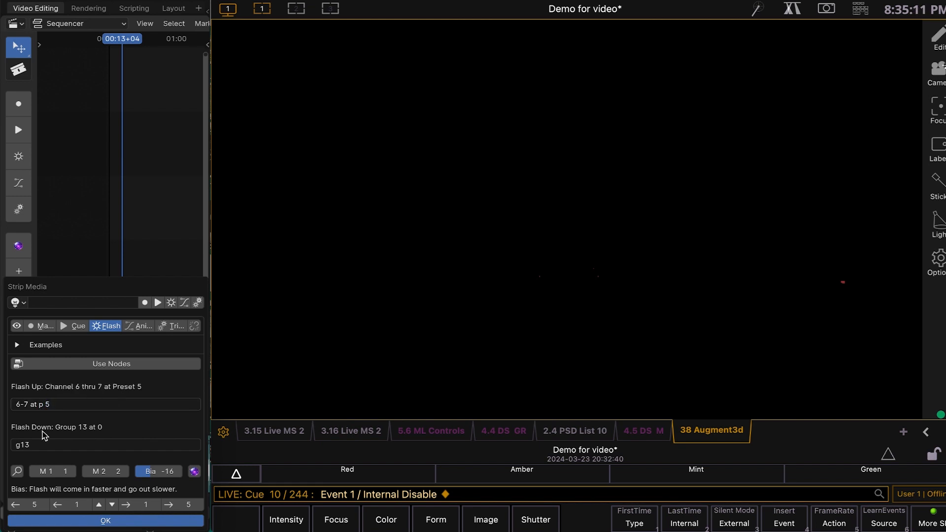
- Rewrite Flash Up as group 6 thru 8 at beam palette 9
{"action": "left_click", "coordinate": [105, 405]}
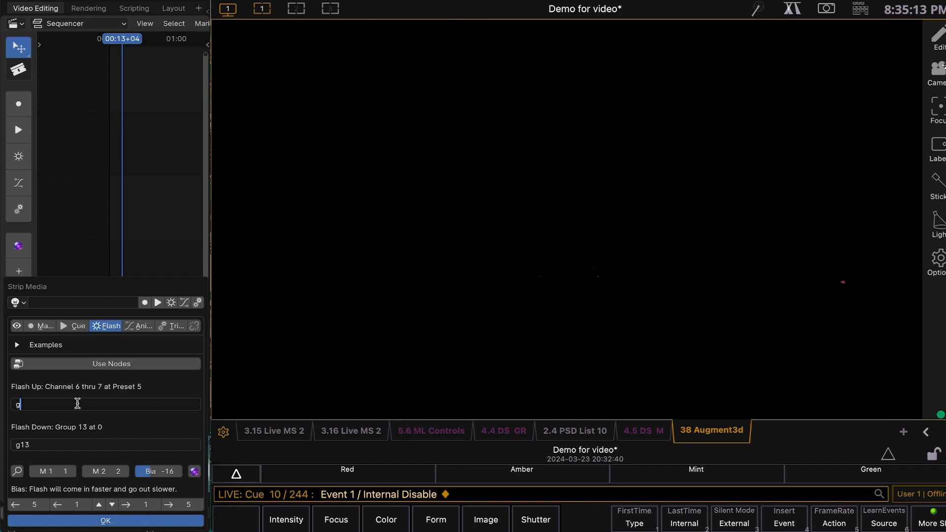
{"action": "type", "text": "6"}
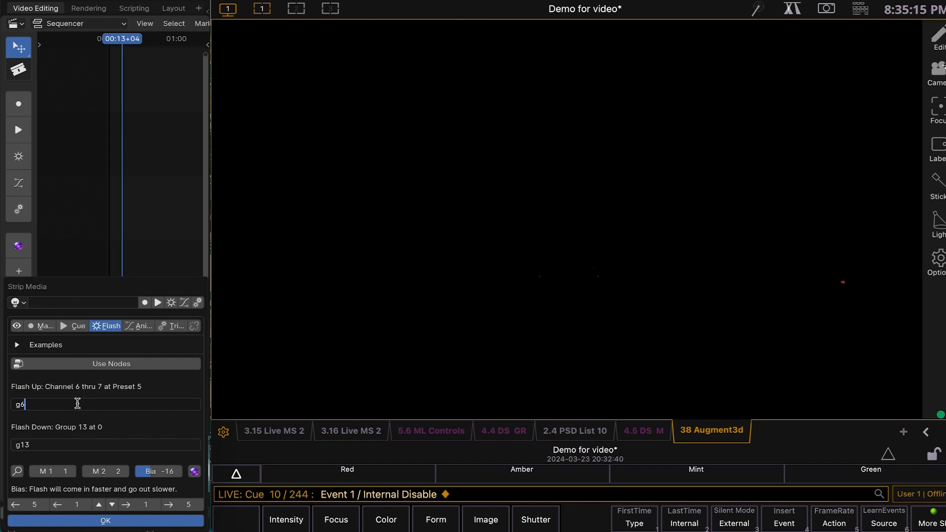
{"action": "type", "text": "thru"}
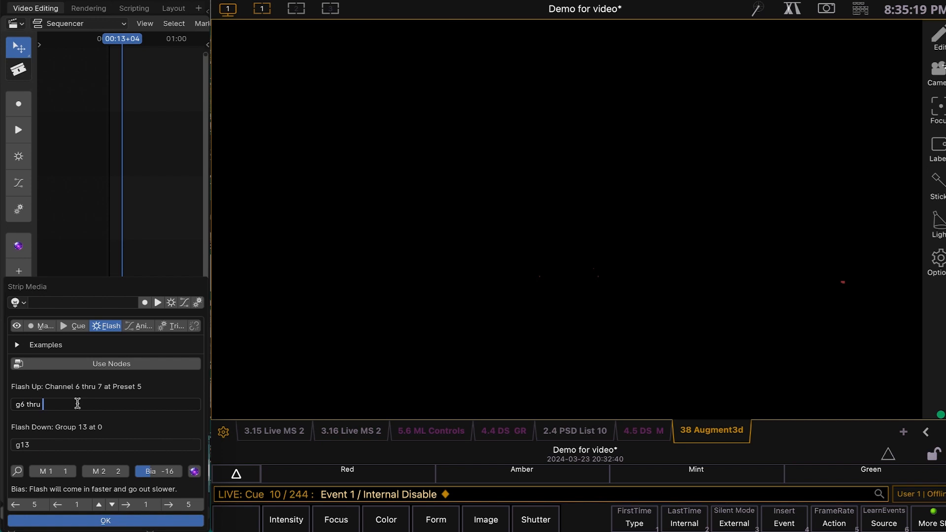
{"action": "type", "text": "8 at"}
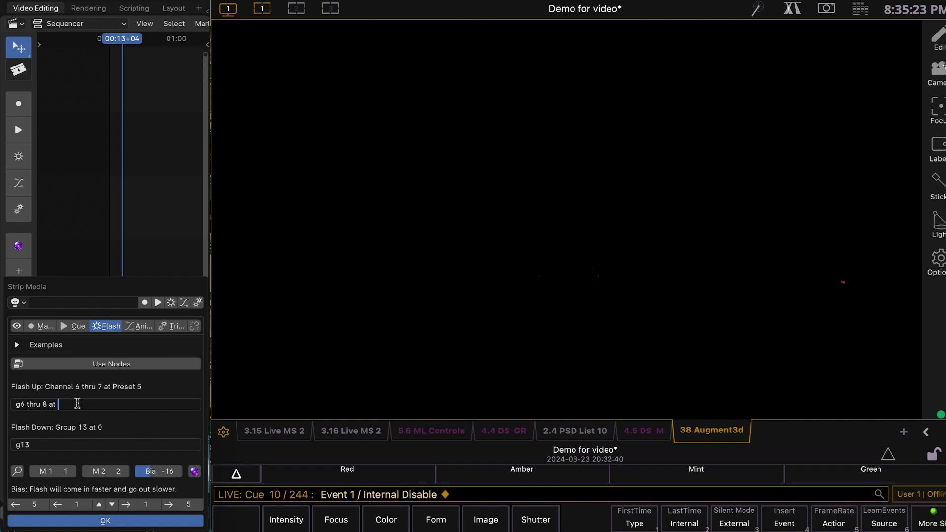
{"action": "type", "text": "beeam"}
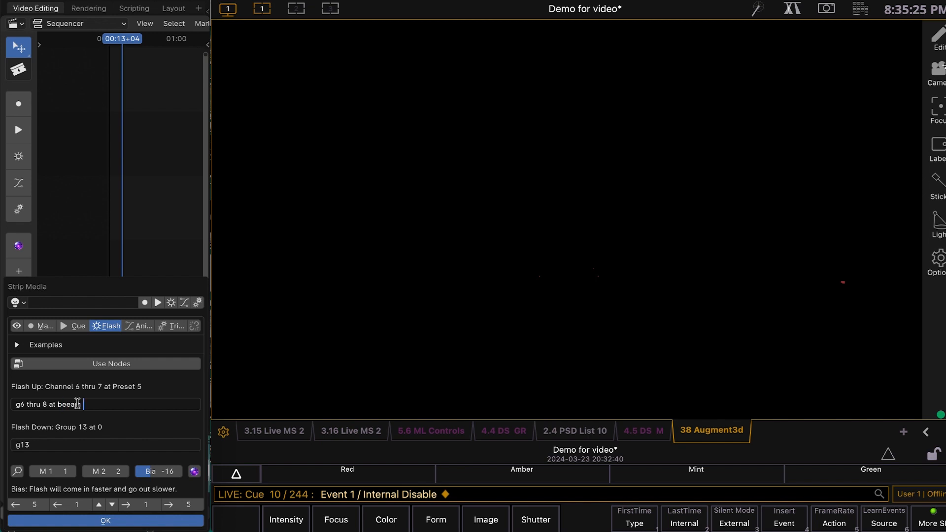
{"action": "type", "text": "op"}
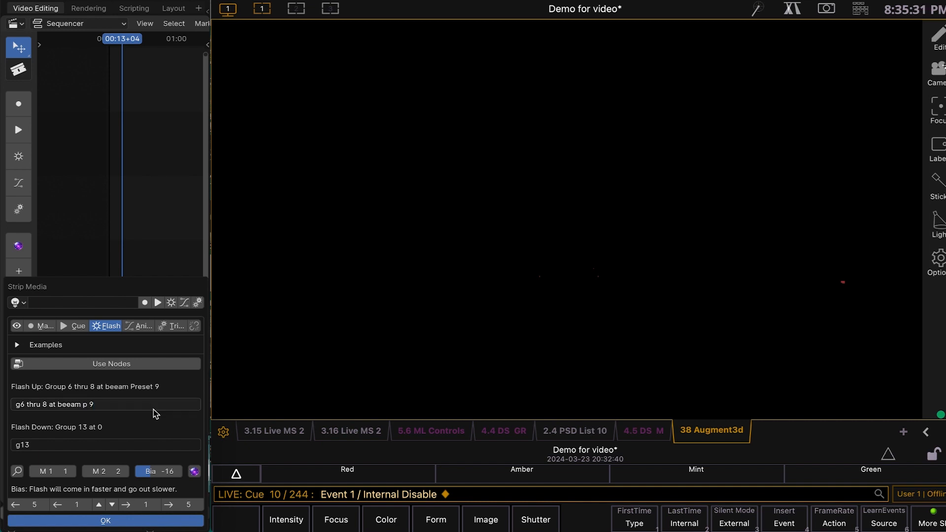
{"action": "mouse_move", "coordinate": [108, 408]}
{"action": "type", "text": "a"}
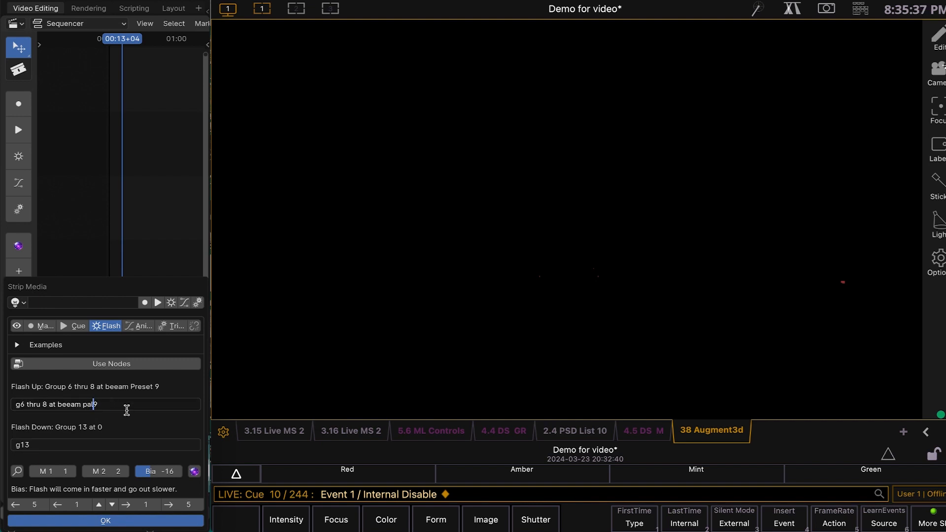
{"action": "type", "text": "lette"}
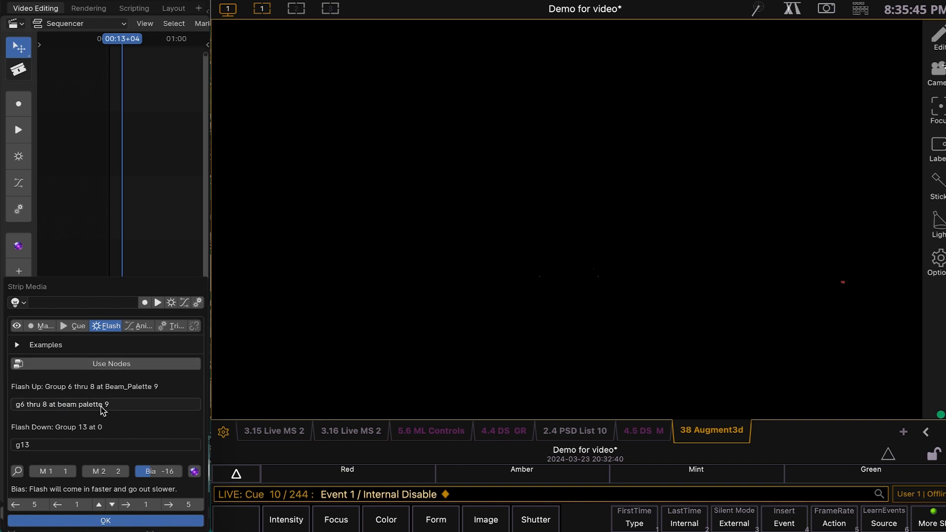
{"action": "mouse_move", "coordinate": [114, 423]}
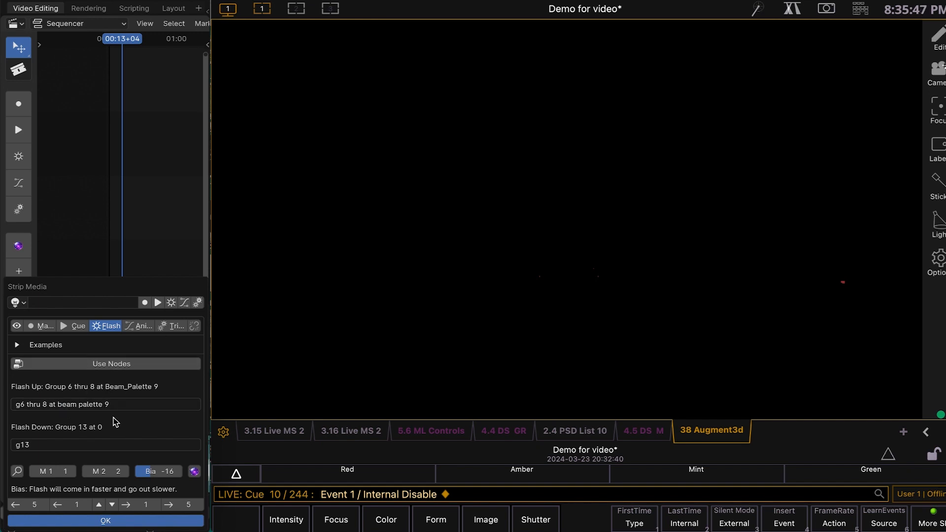
{"action": "mouse_move", "coordinate": [89, 403]}
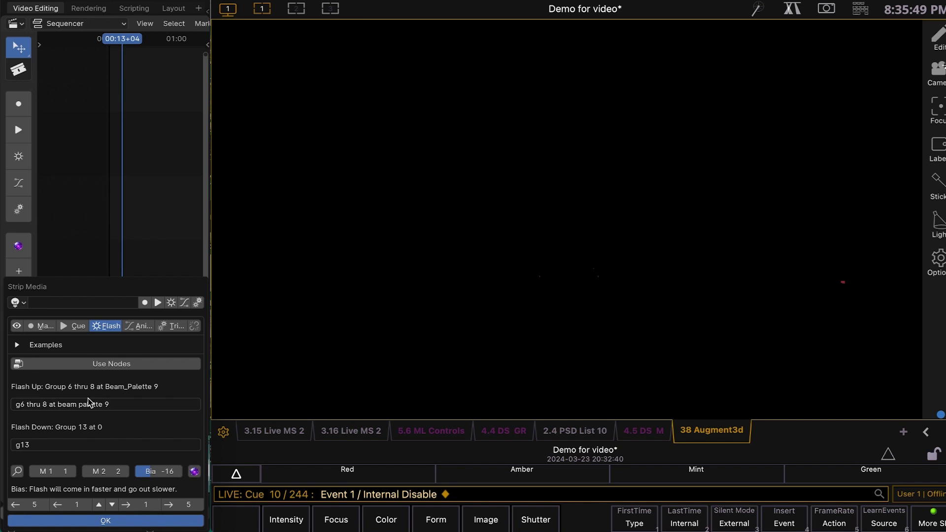